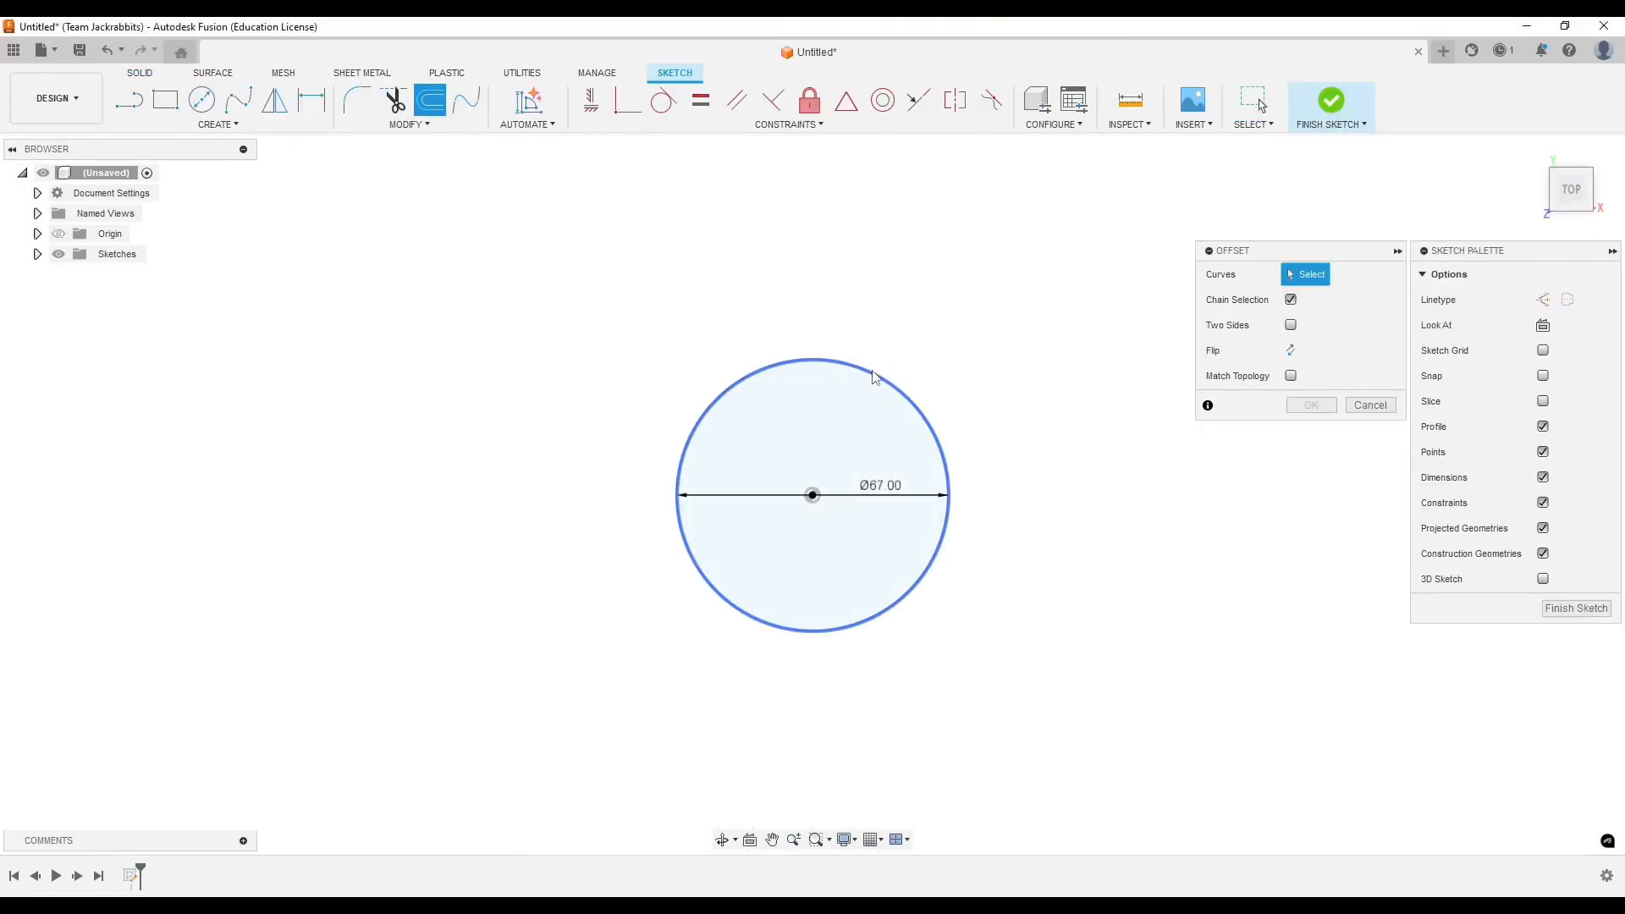
# - Offset the Ø67 circle into a wall ring, extrude it, and pattern 13 rings stacked 7 mm apart
pyautogui.click(1310, 405)
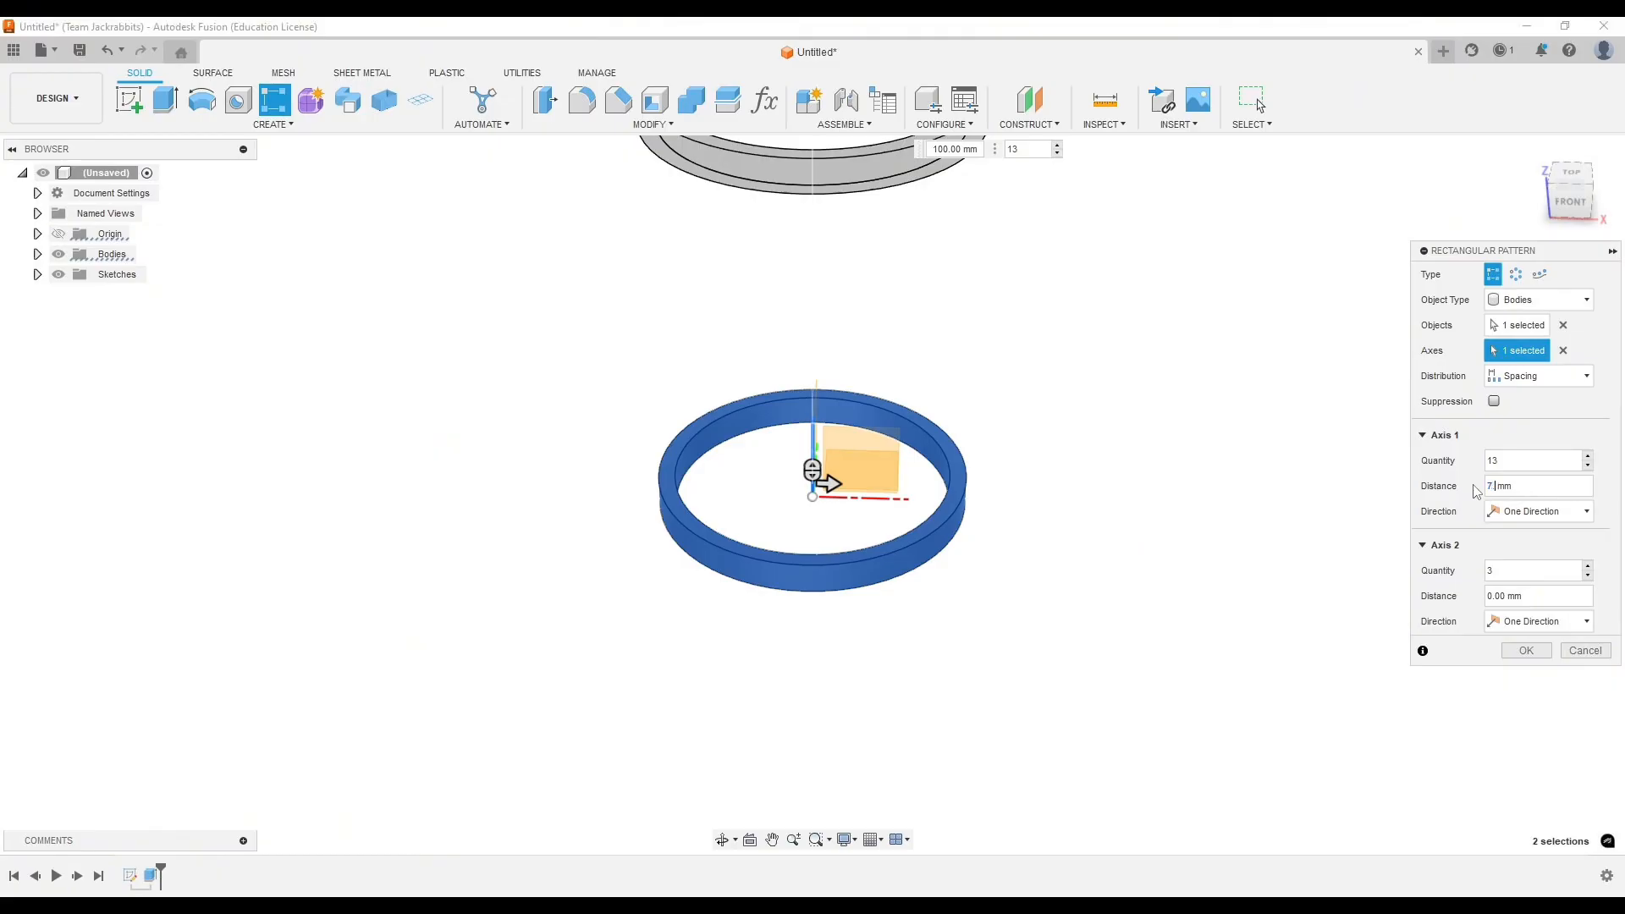
pyautogui.click(1523, 650)
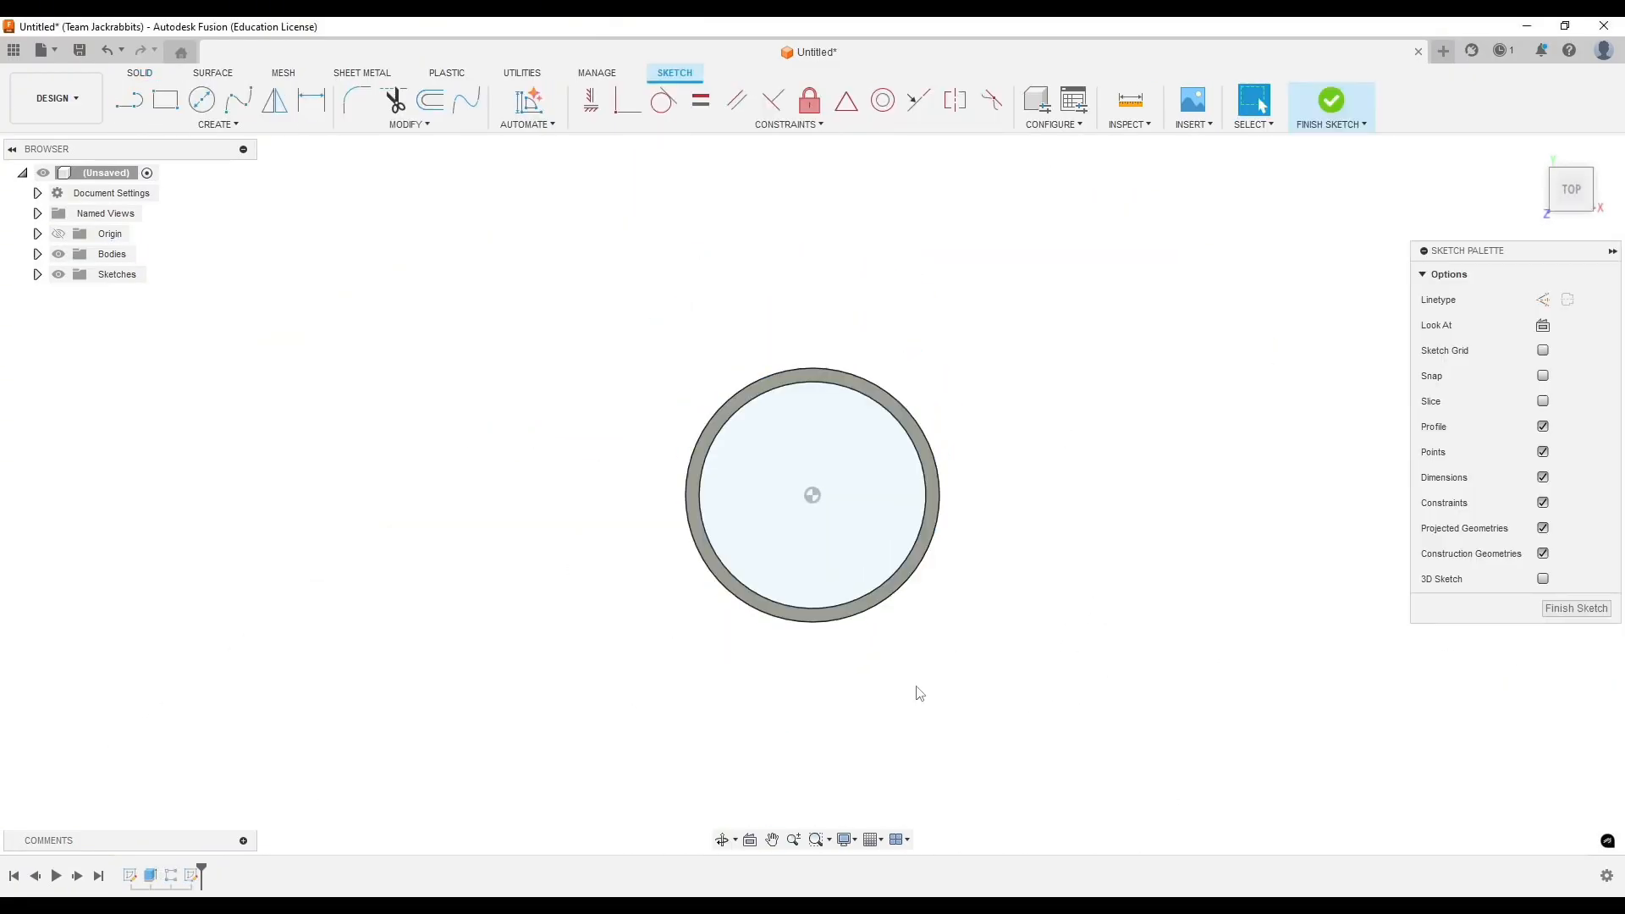
pyautogui.click(128, 100)
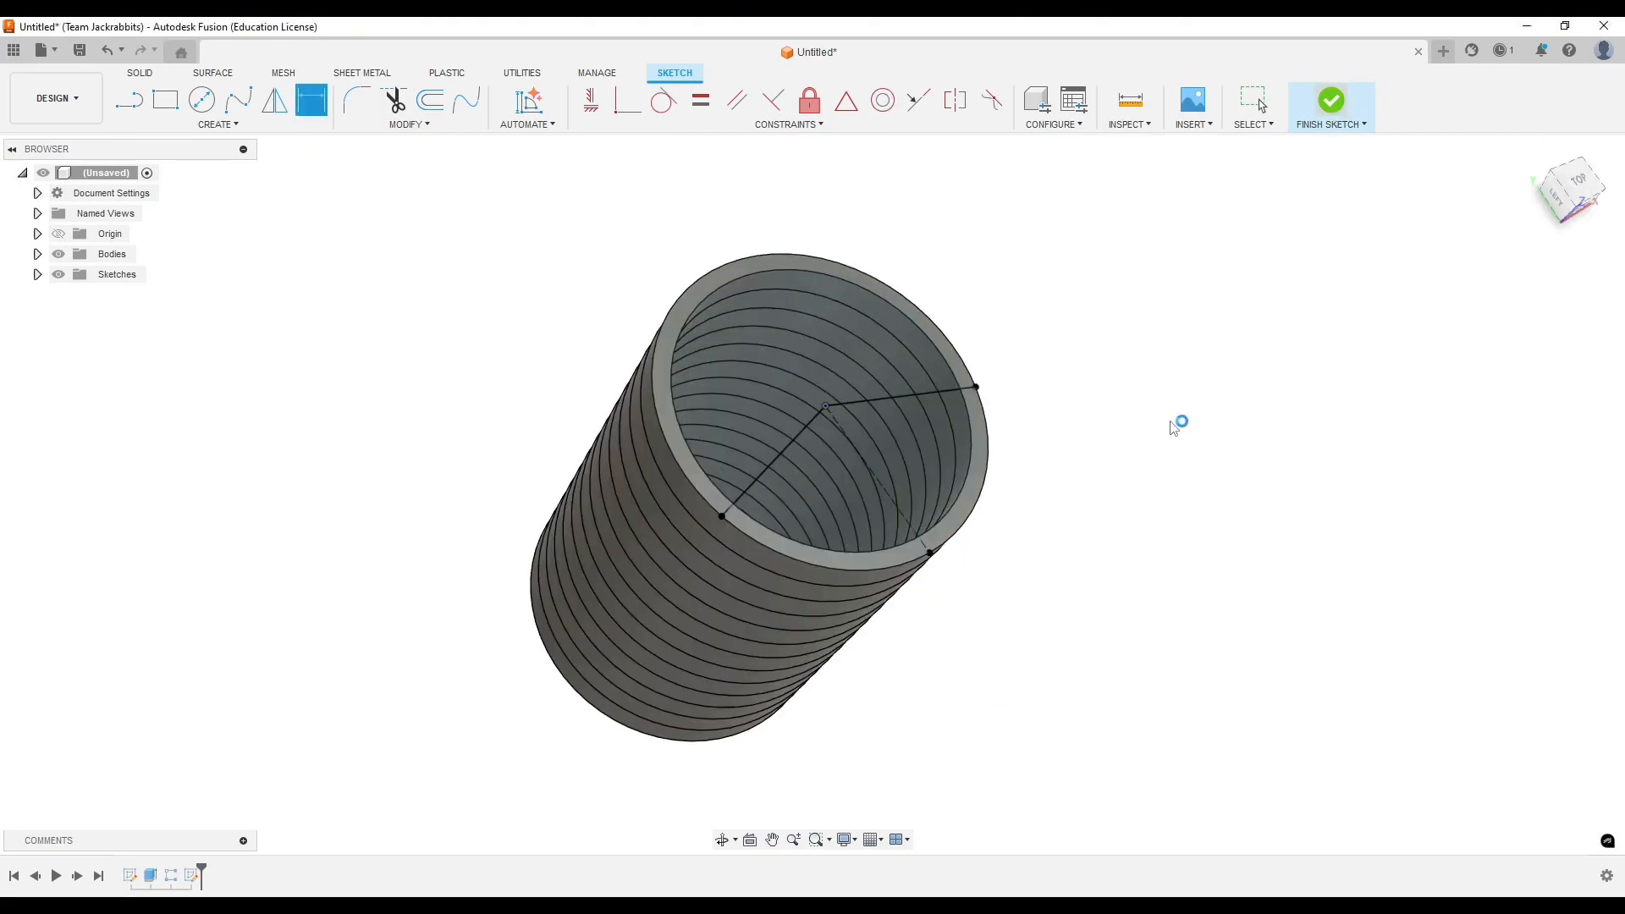
# - Extrude the top half-ring profile -53.2 mm as a new canton body
pyautogui.click(1330, 100)
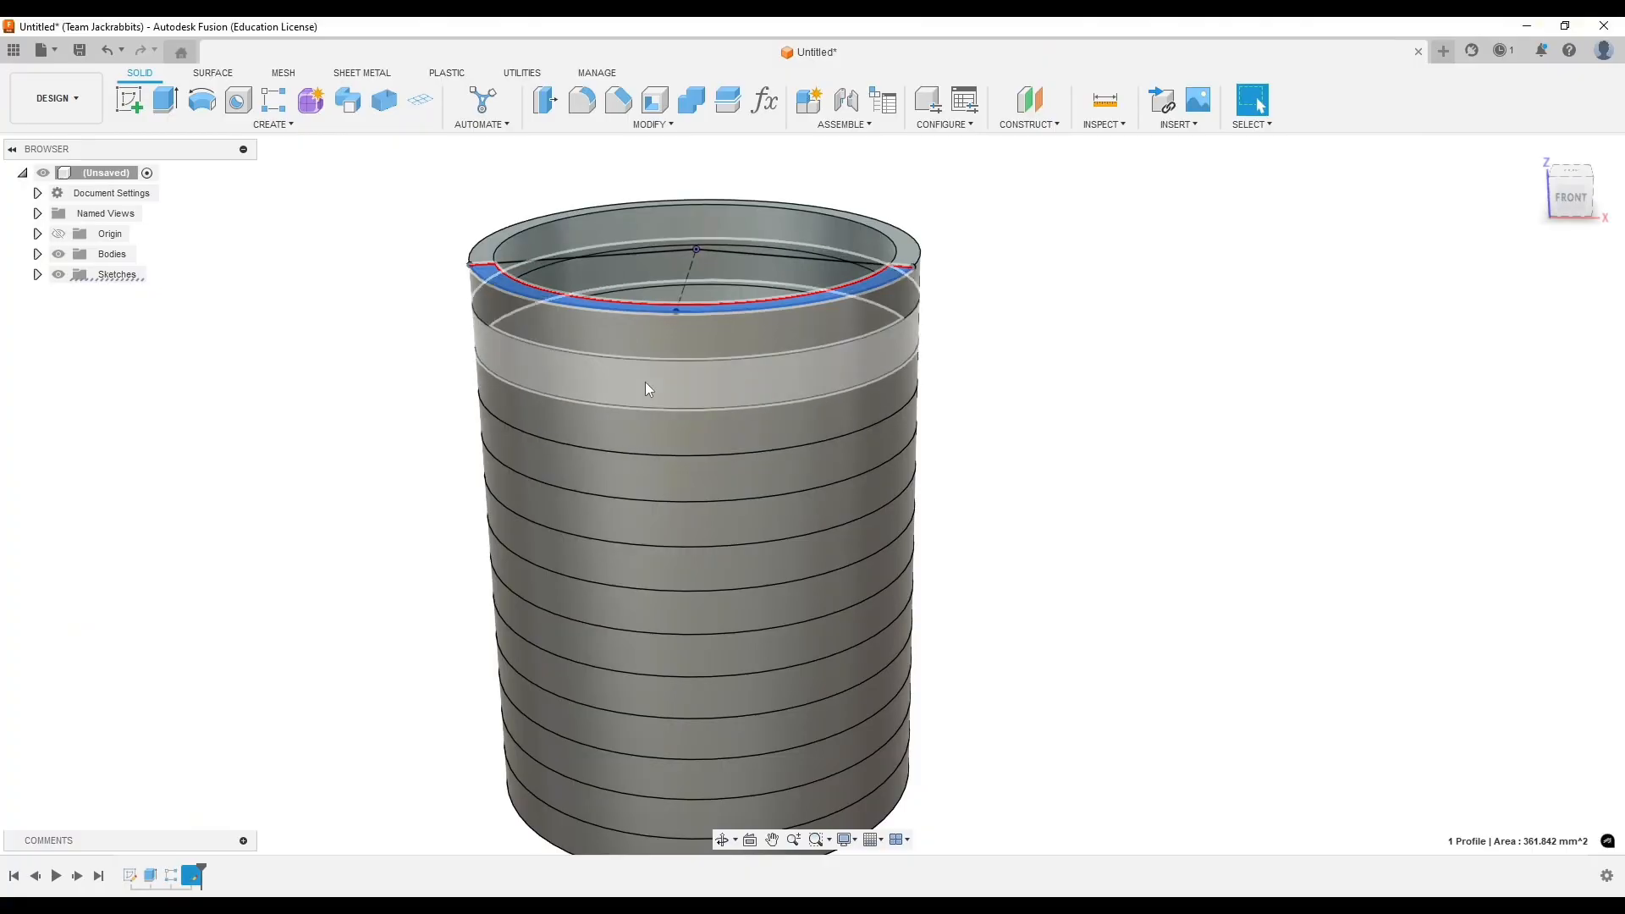
pyautogui.click(37, 254)
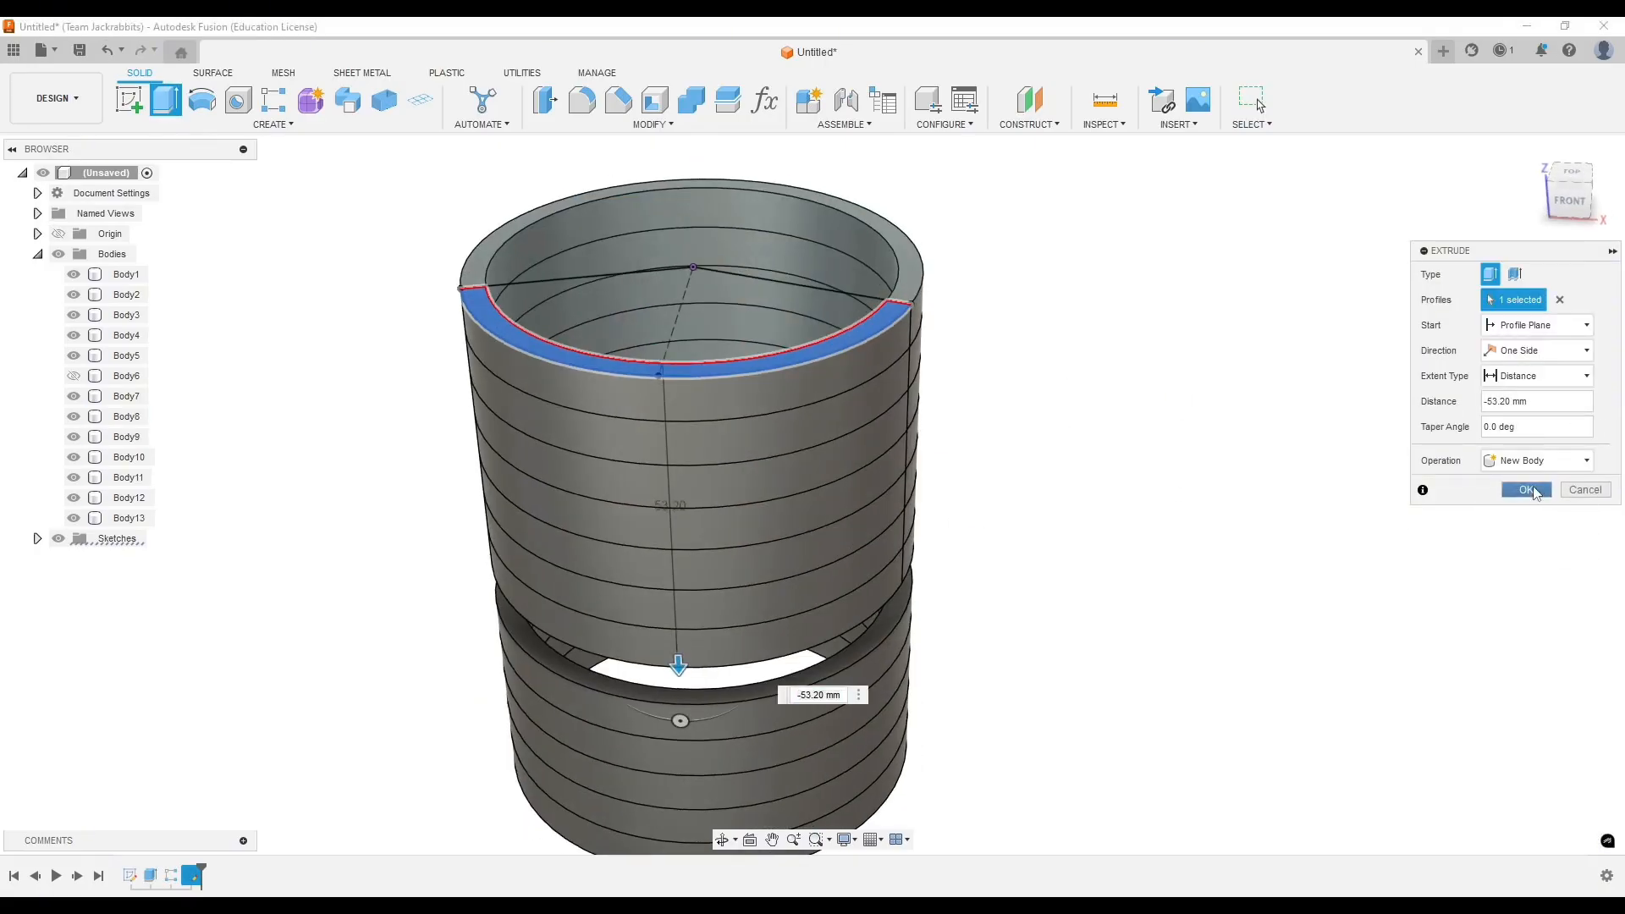
pyautogui.click(1524, 489)
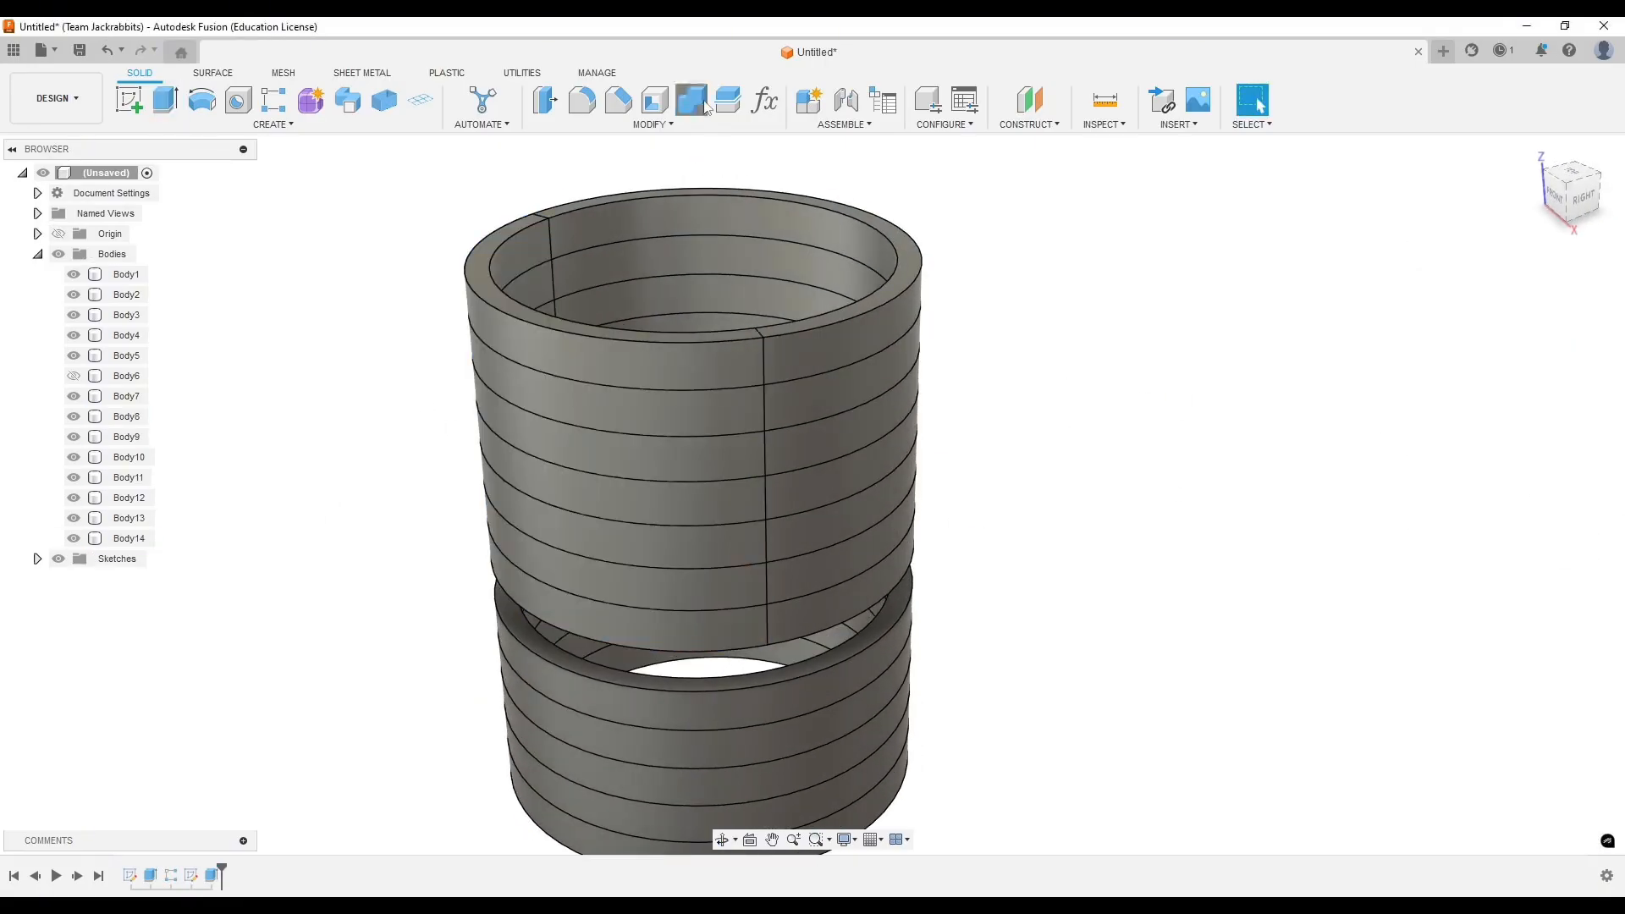
# - Cut the half-shell canton out of each overlapping stripe ring, keeping the tool body
pyautogui.click(691, 100)
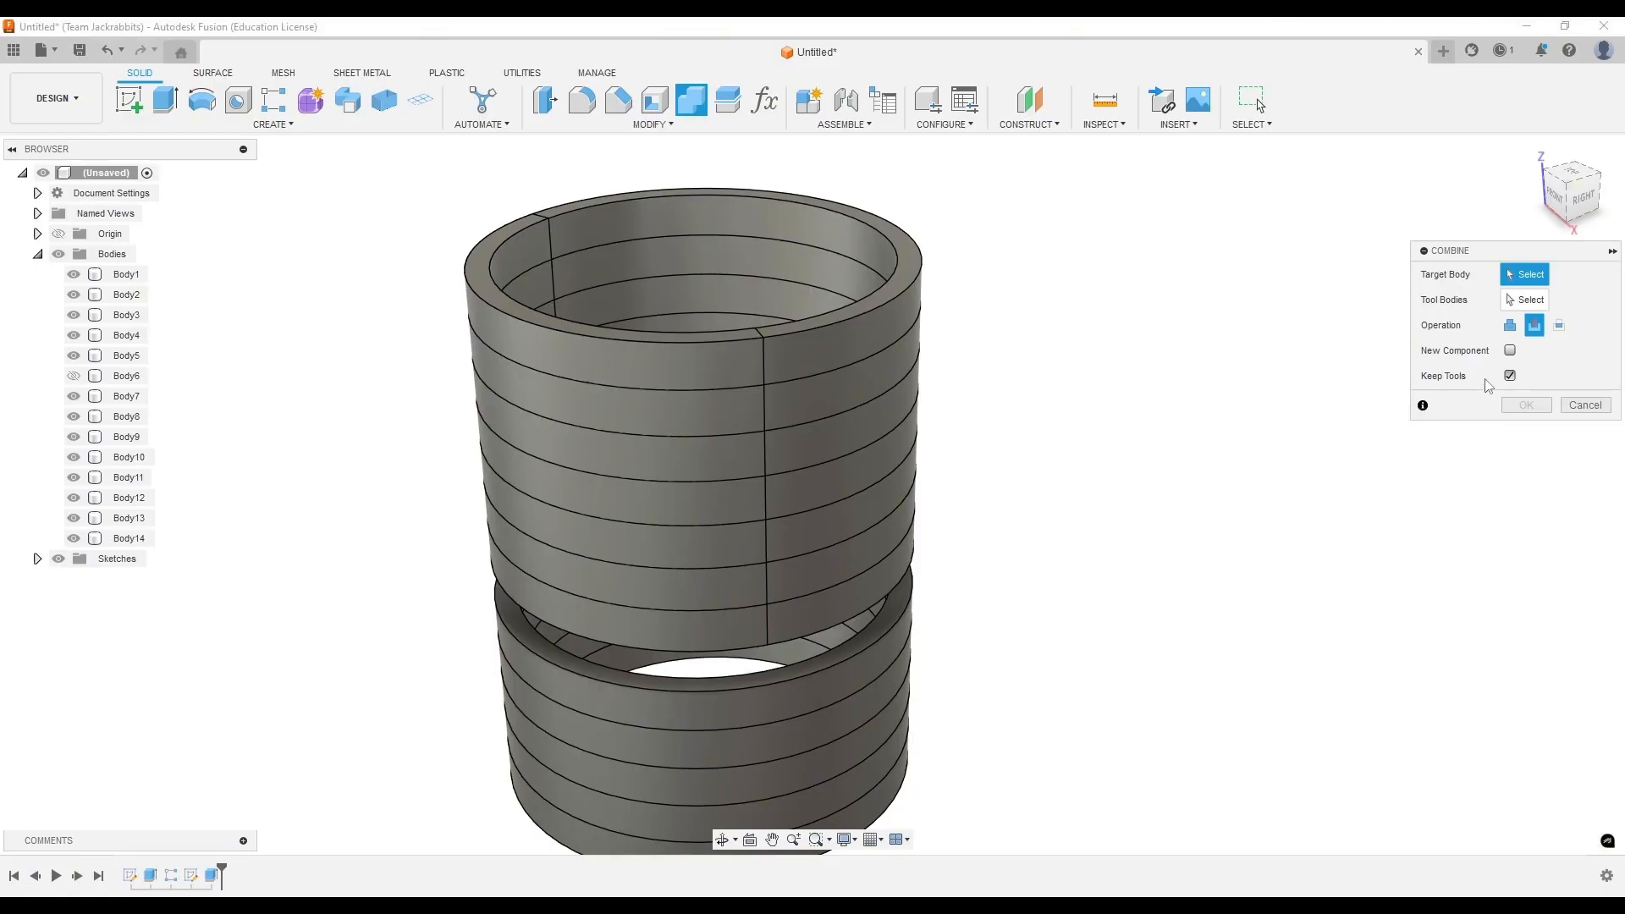
pyautogui.click(1585, 405)
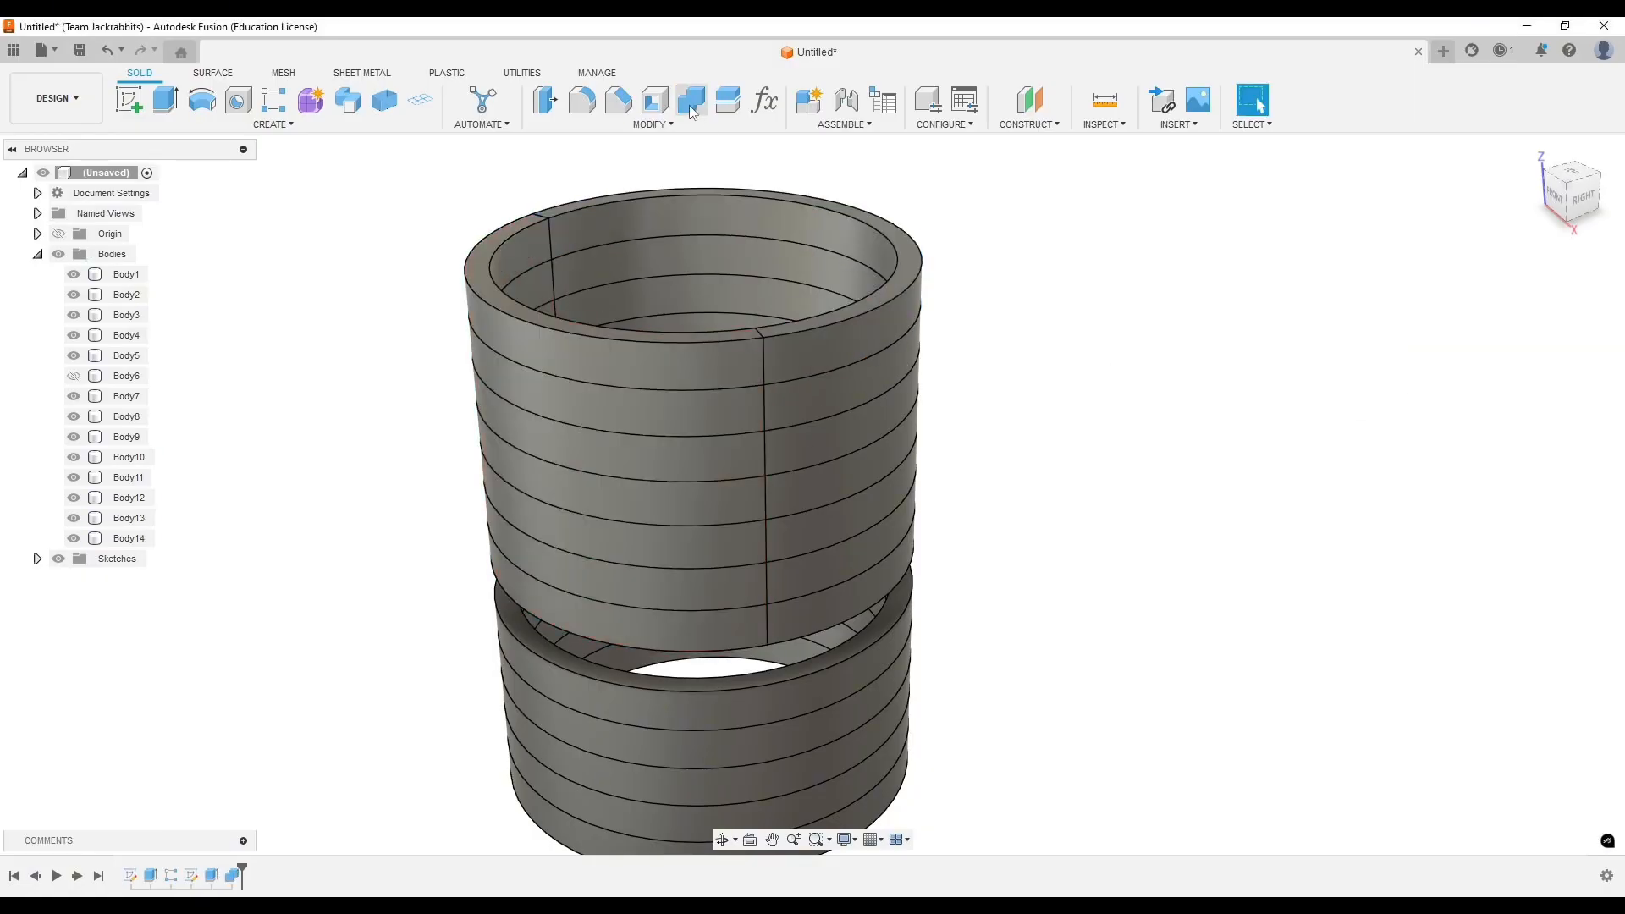
pyautogui.click(691, 100)
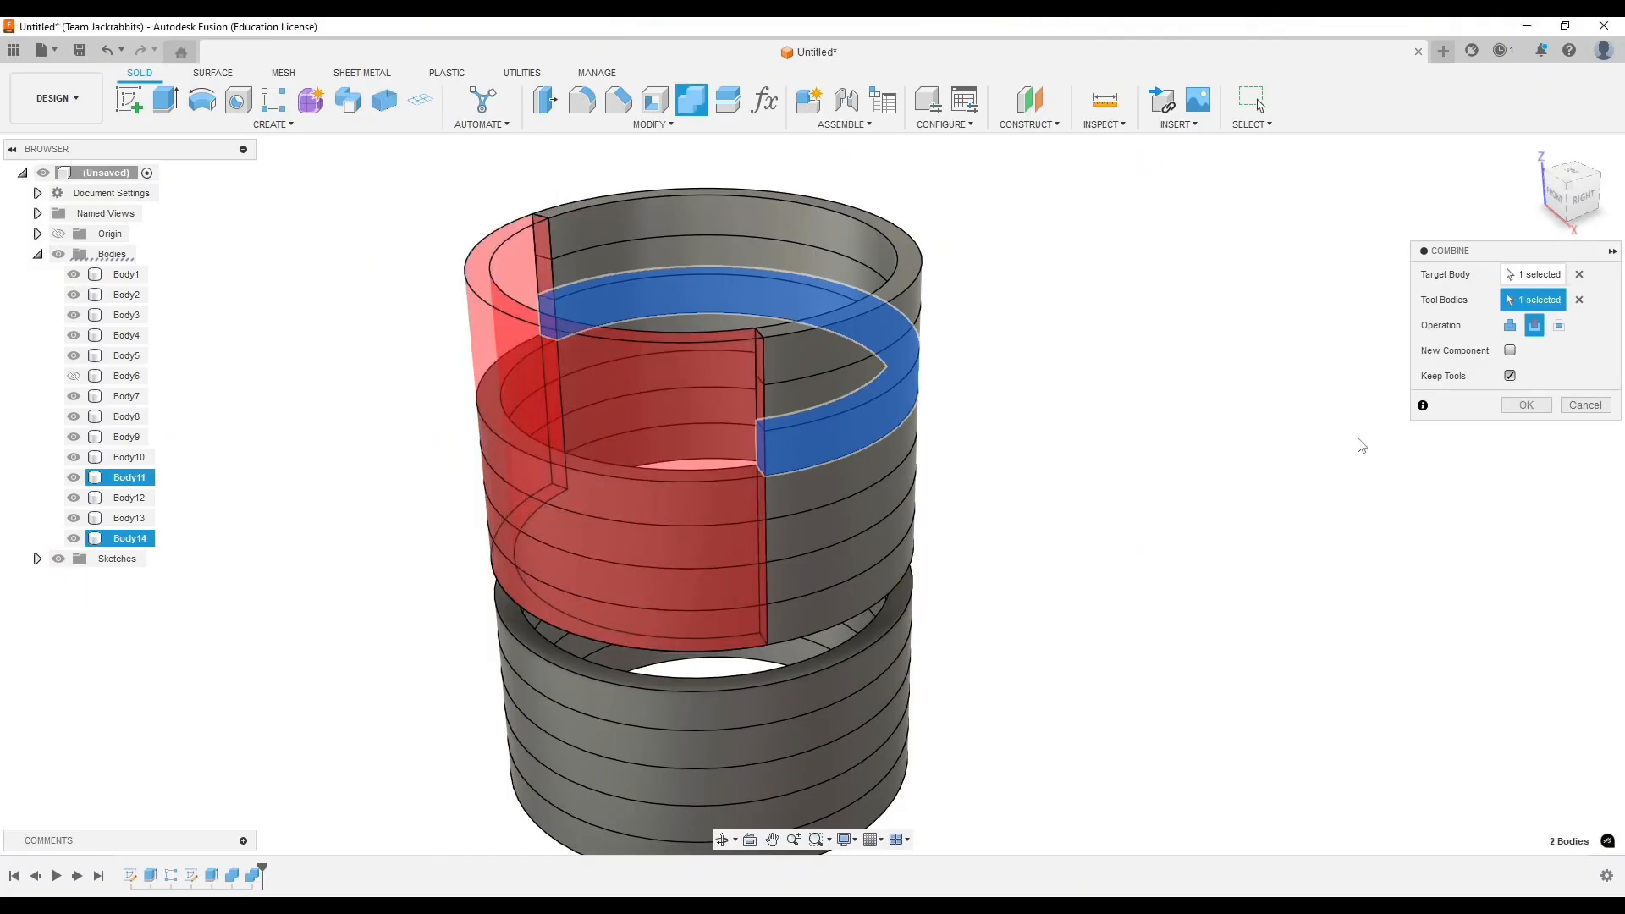
pyautogui.click(1578, 300)
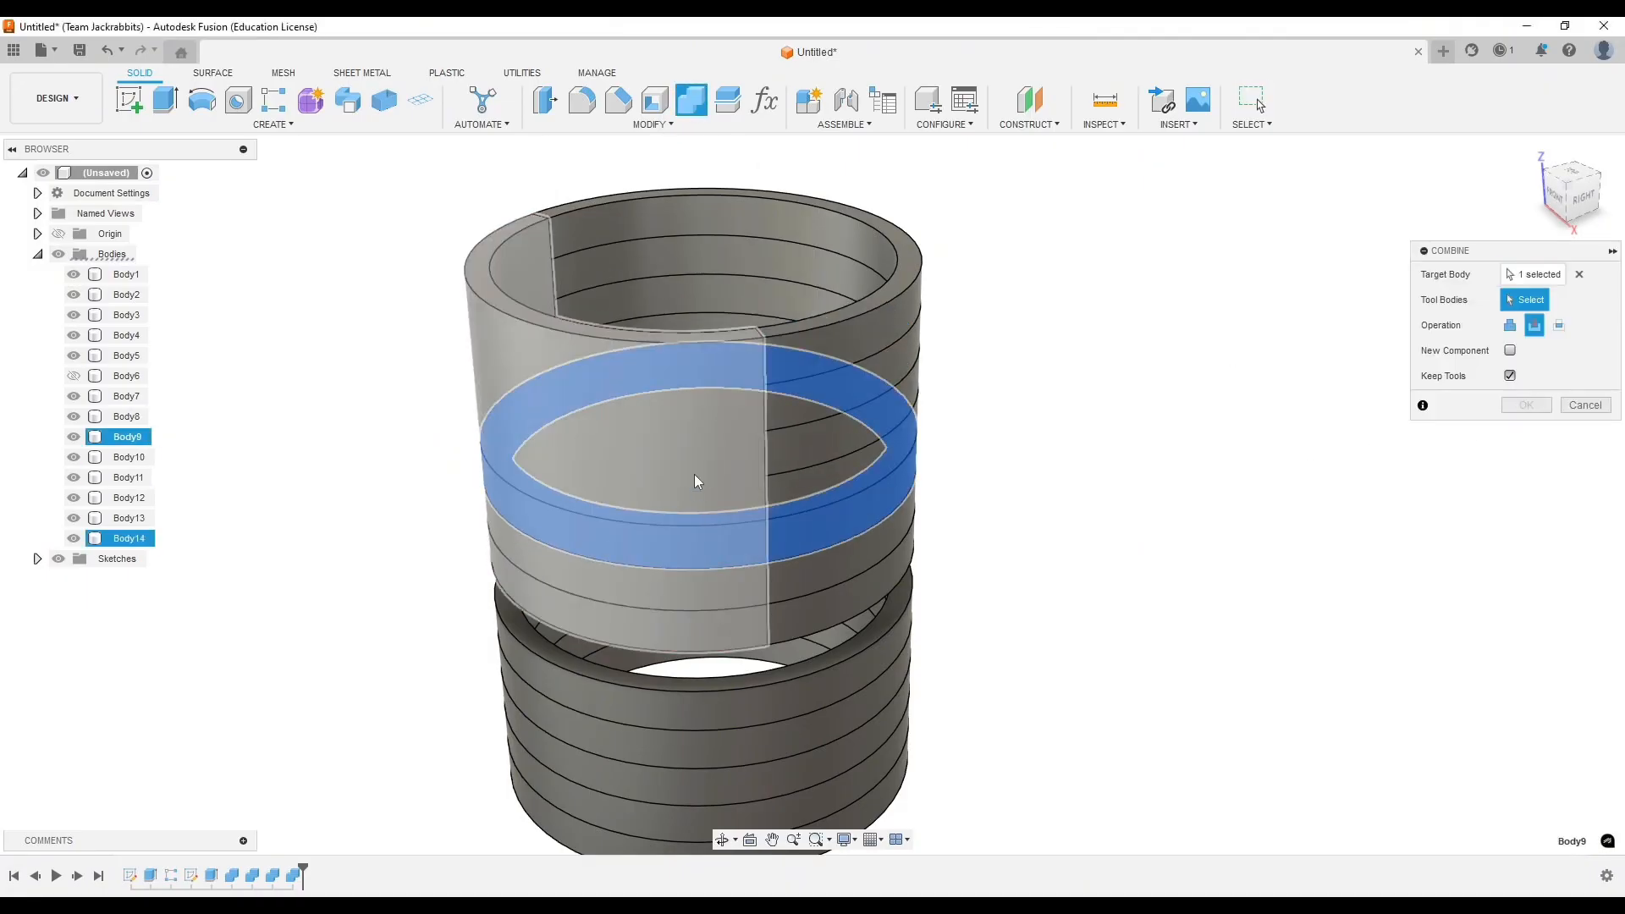
pyautogui.click(810, 619)
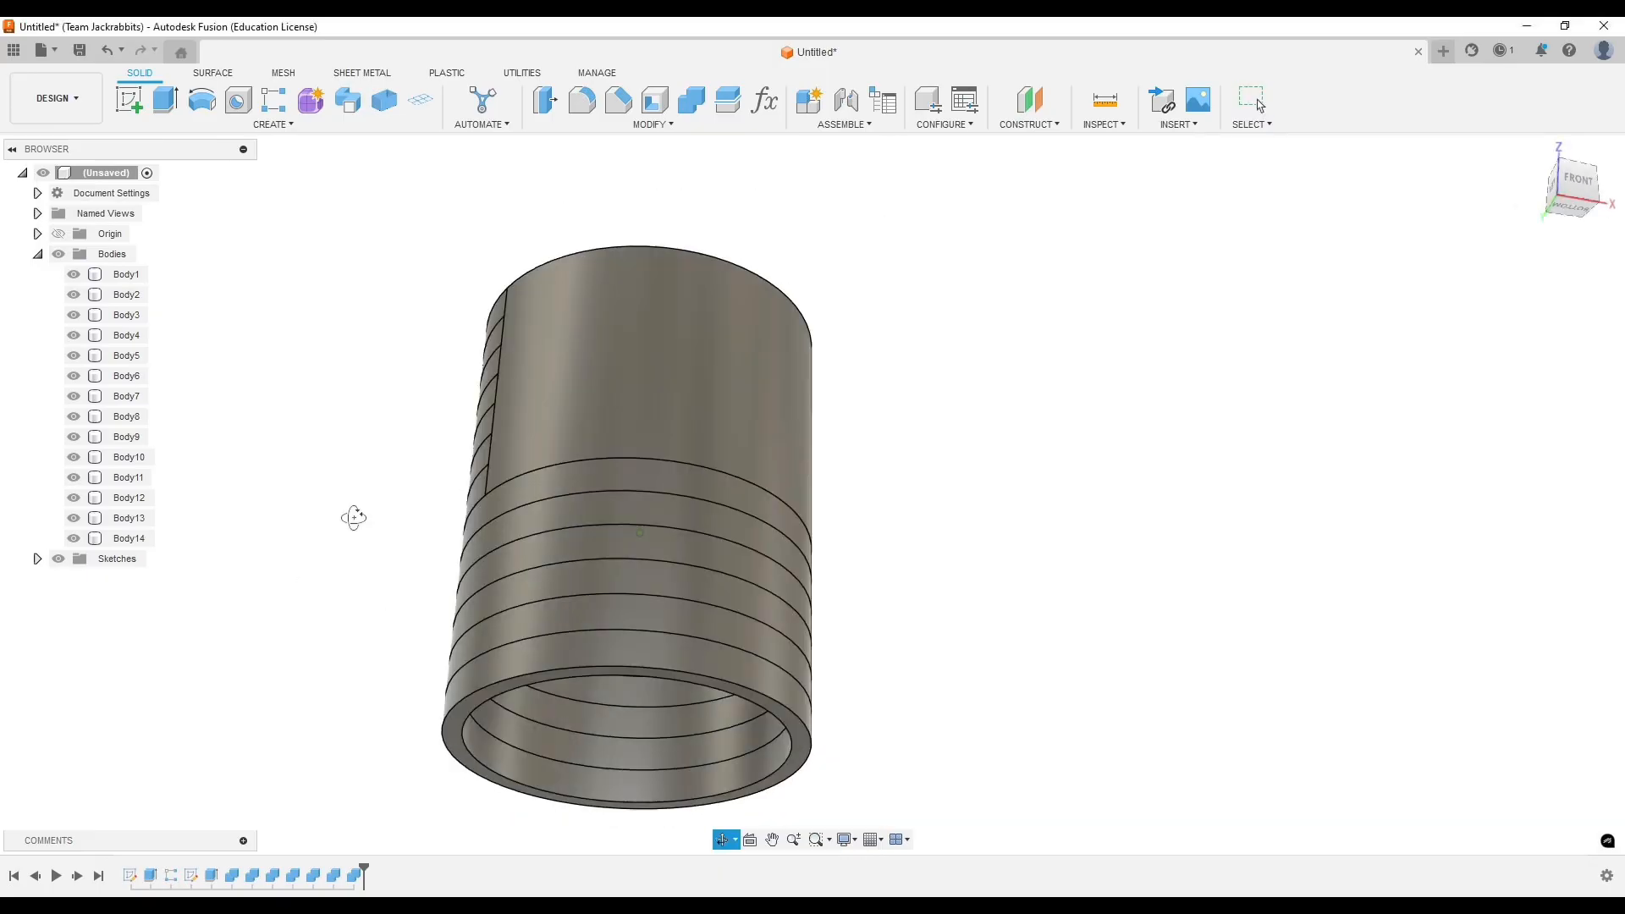
# - Extrude the bottom face 2 mm with Join to close the koozie floor
pyautogui.click(213, 72)
pyautogui.write('-2')
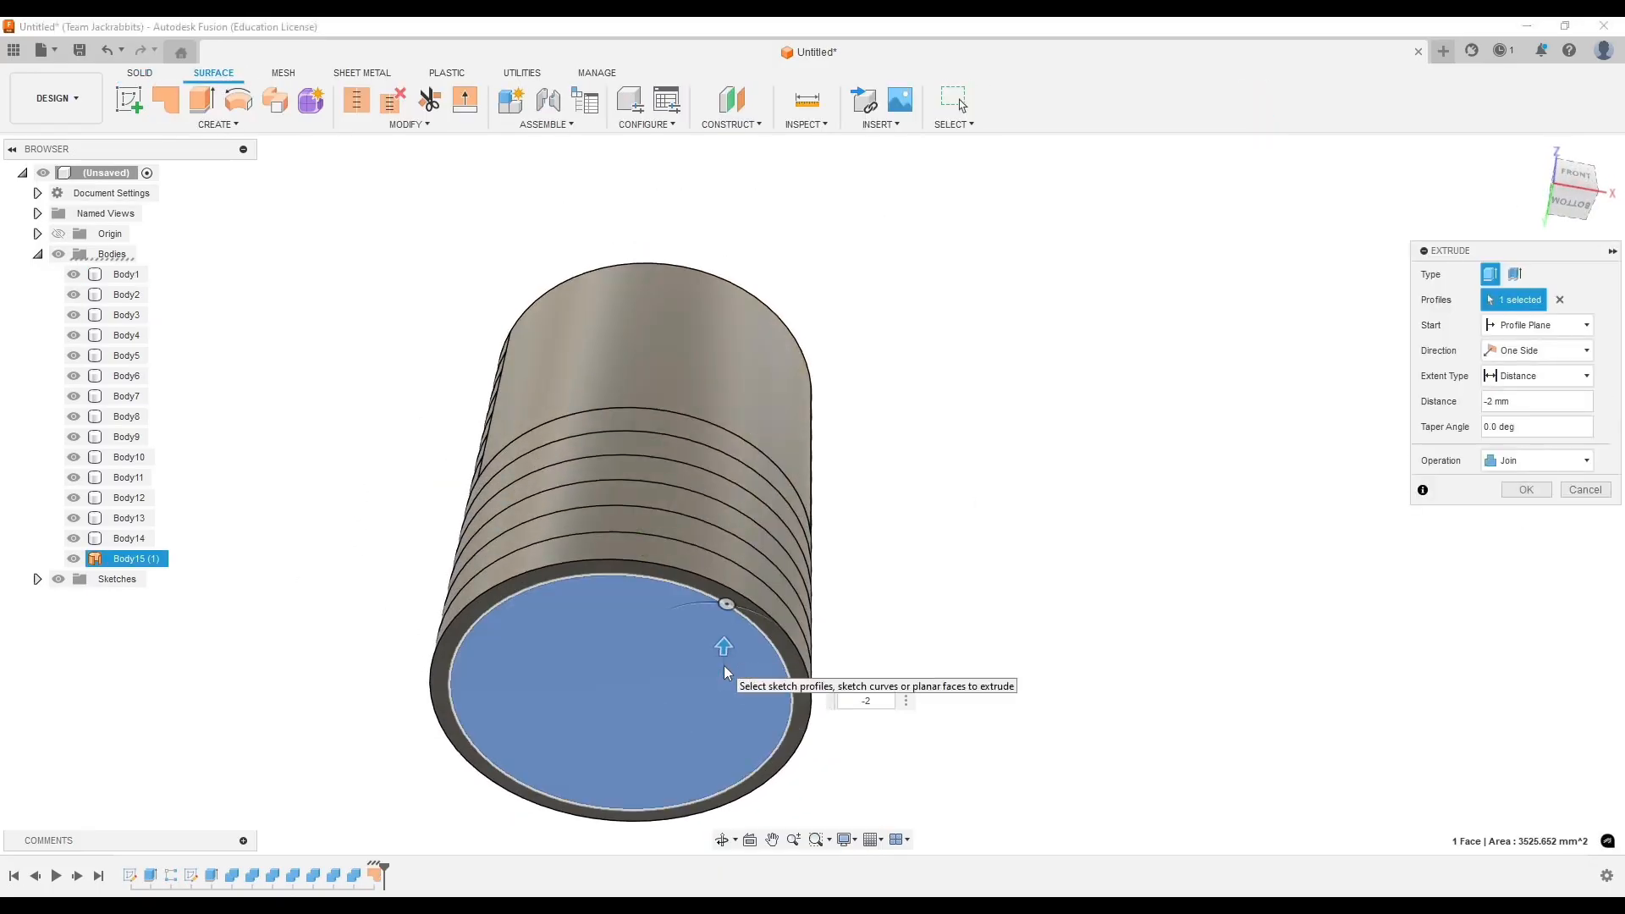
pyautogui.click(1525, 489)
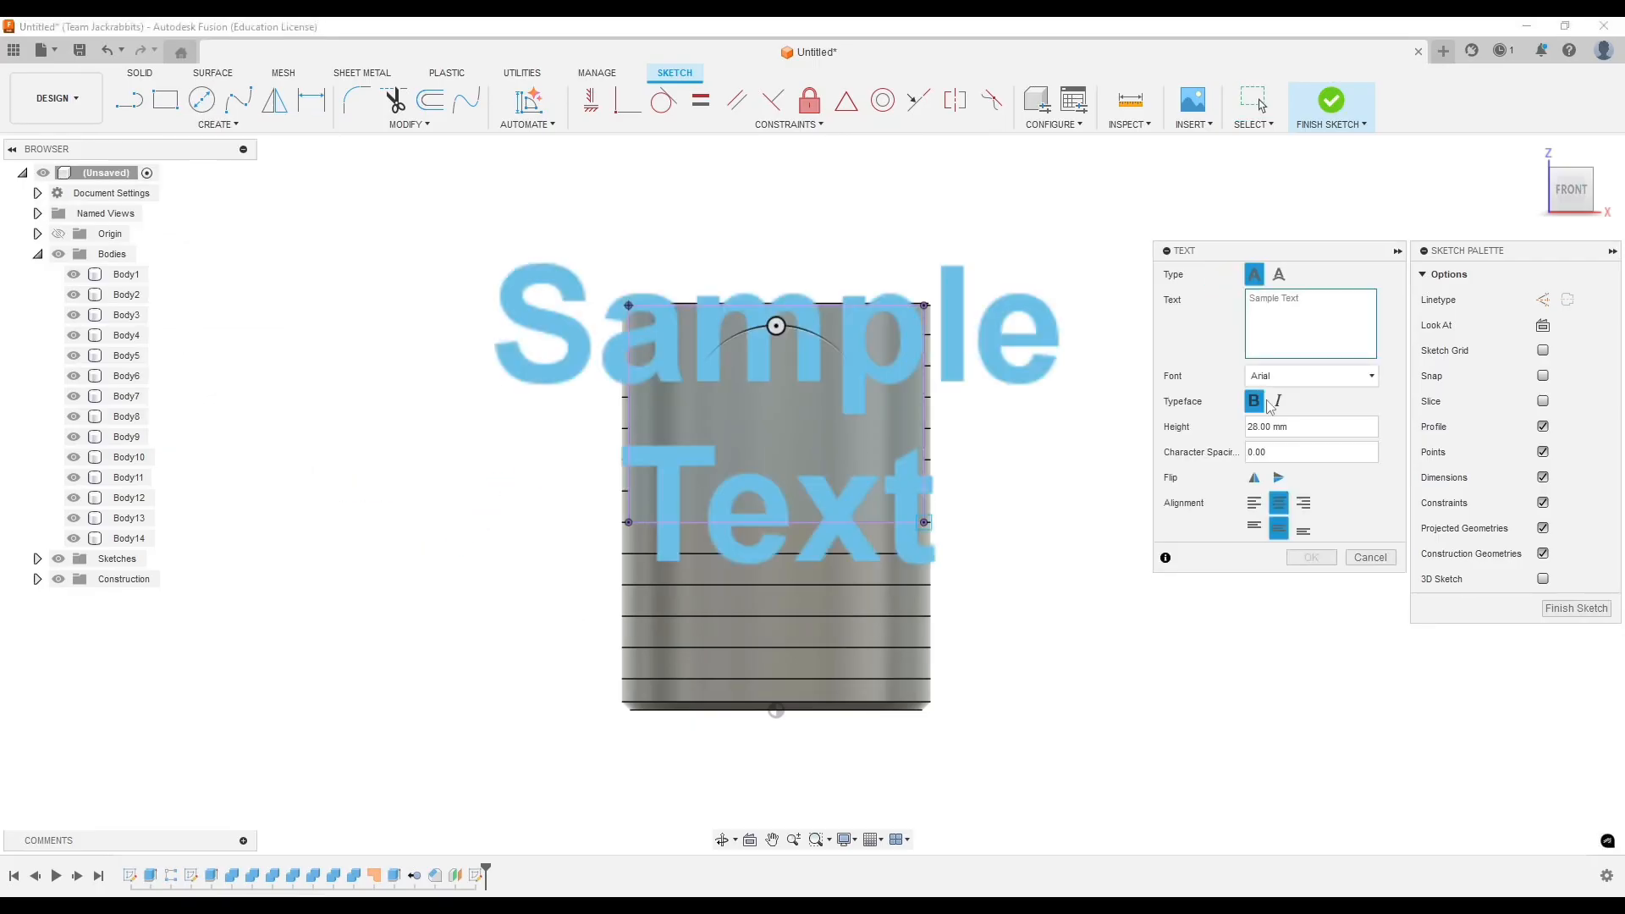
# - Enter the bold text USA on the front plane and finish the lettering sketch
pyautogui.write('USA')
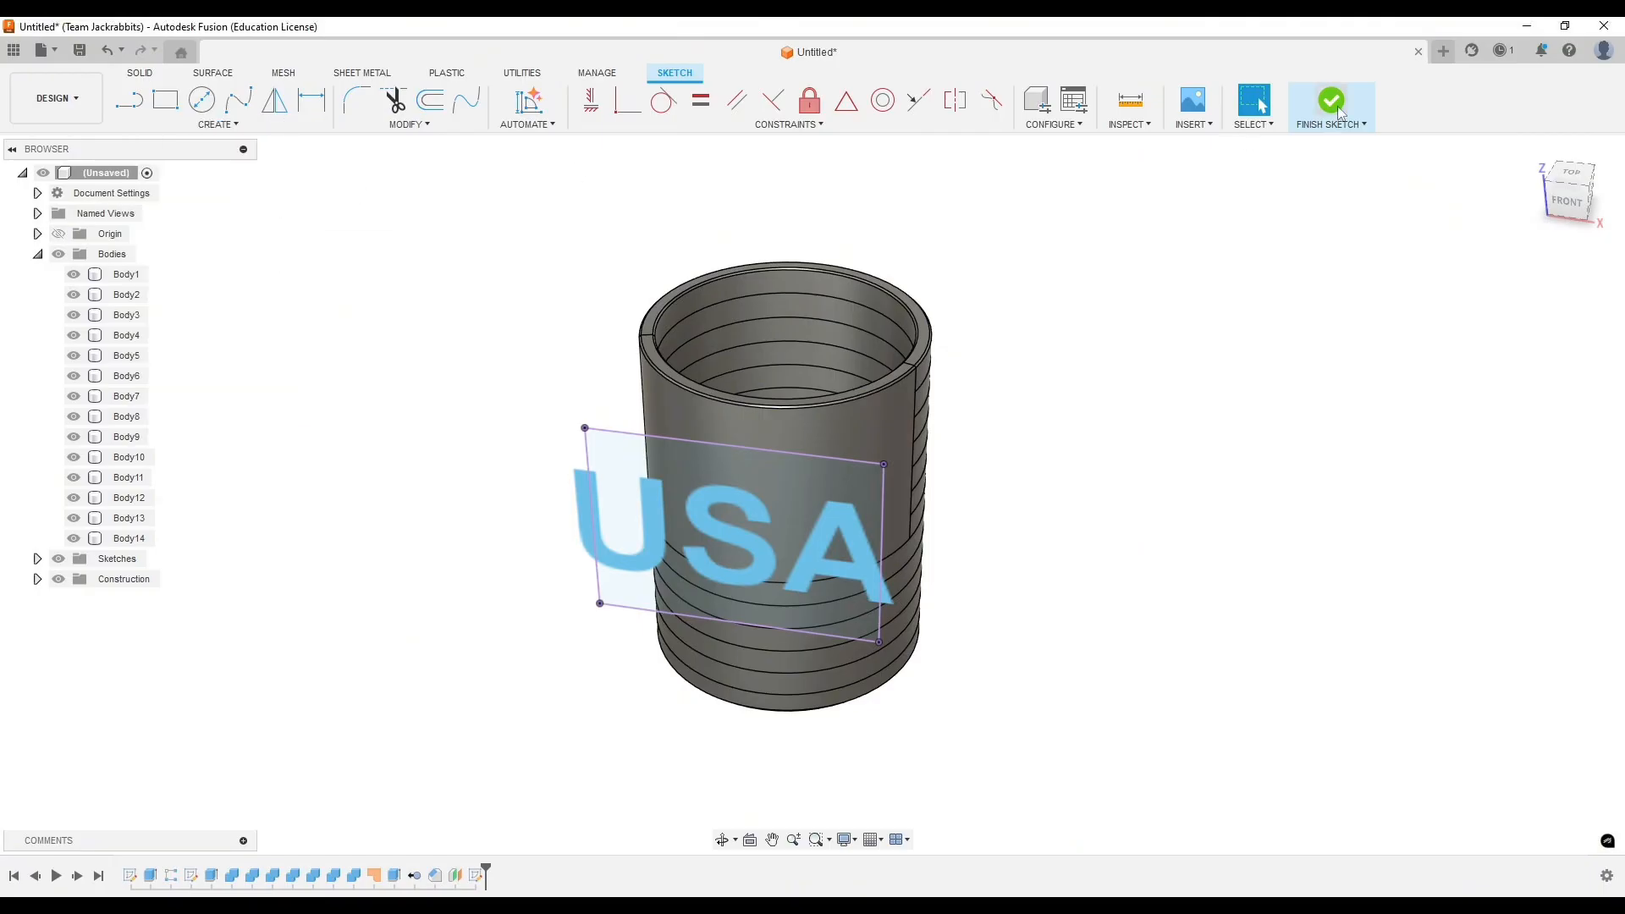
pyautogui.click(1331, 100)
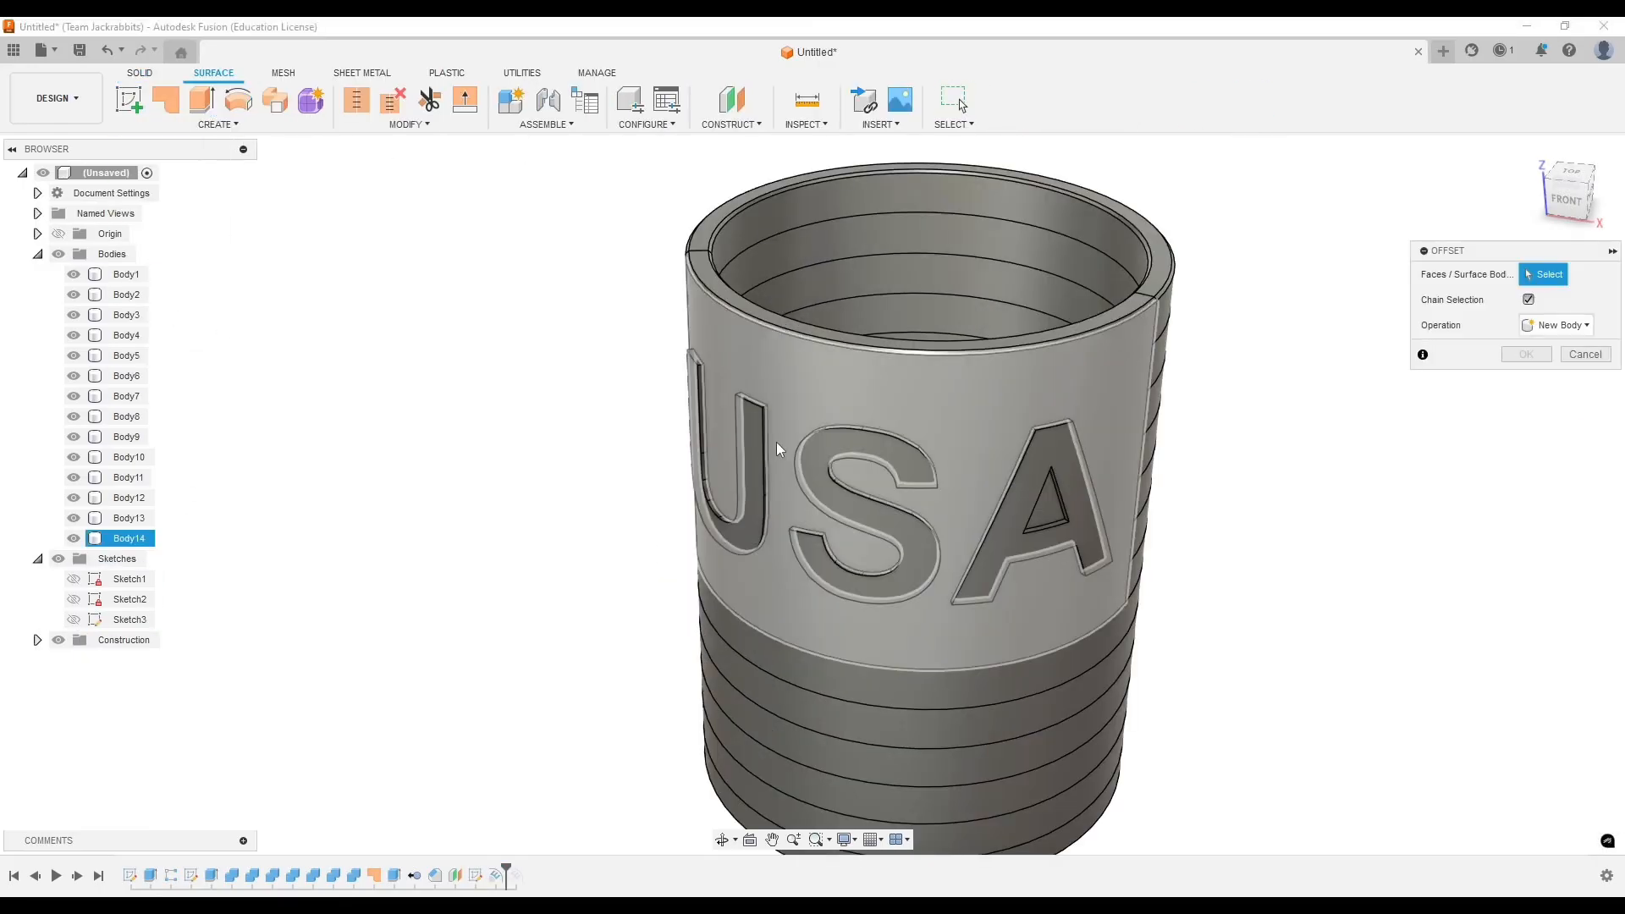
# - Offset the USA letter faces and thicken all three -4 mm into separate letter bodies
pyautogui.click(1526, 354)
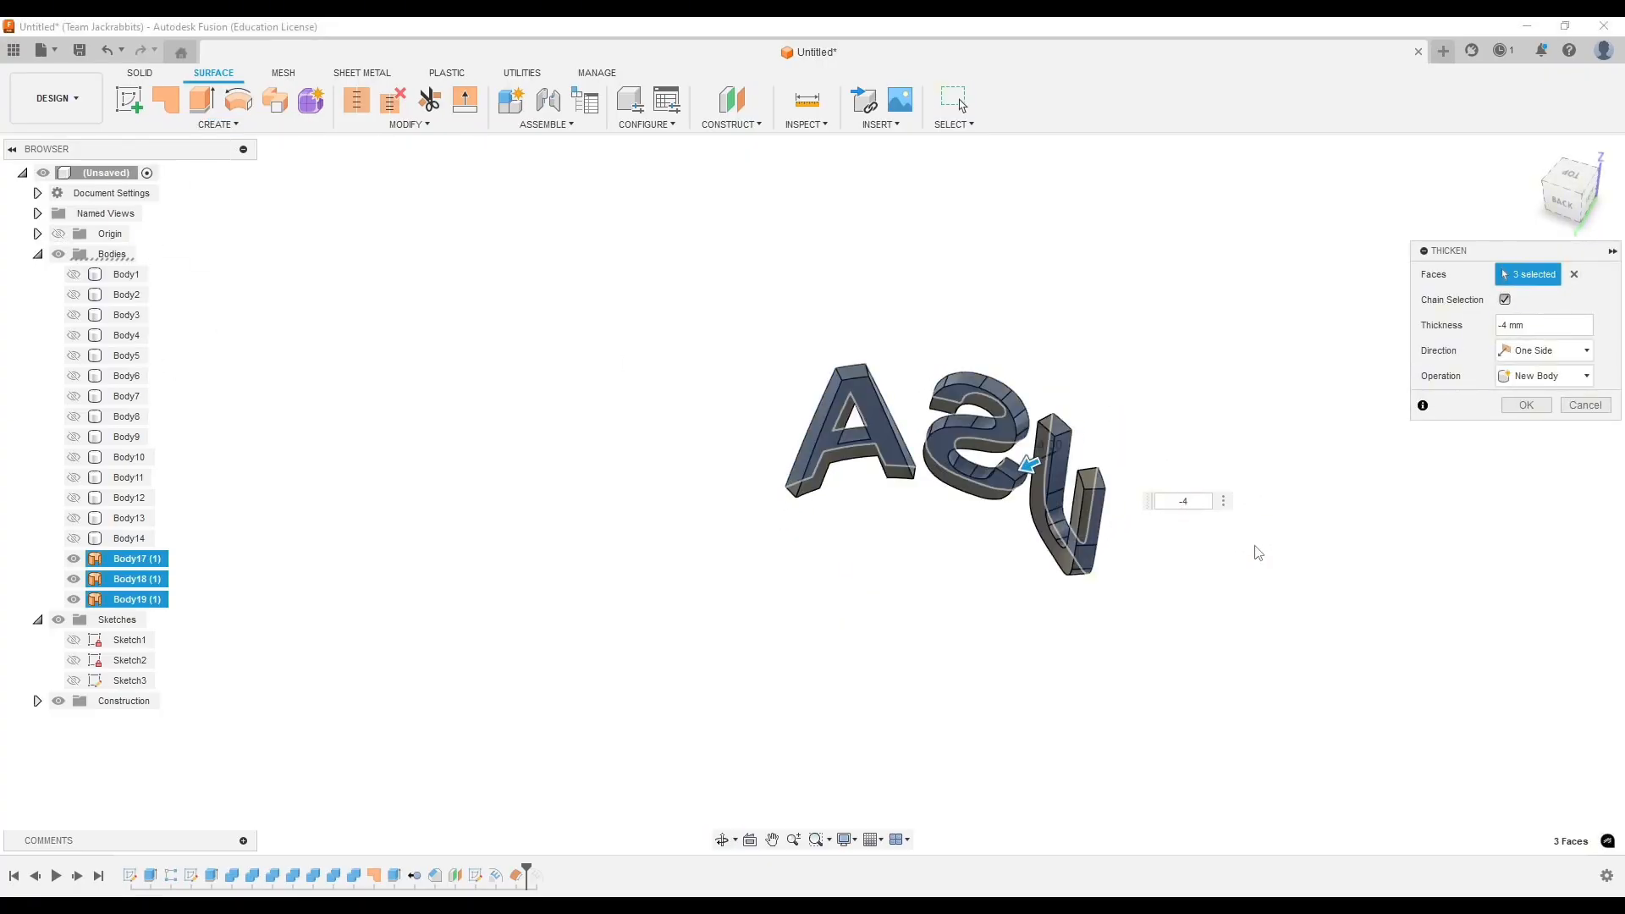
pyautogui.click(1524, 405)
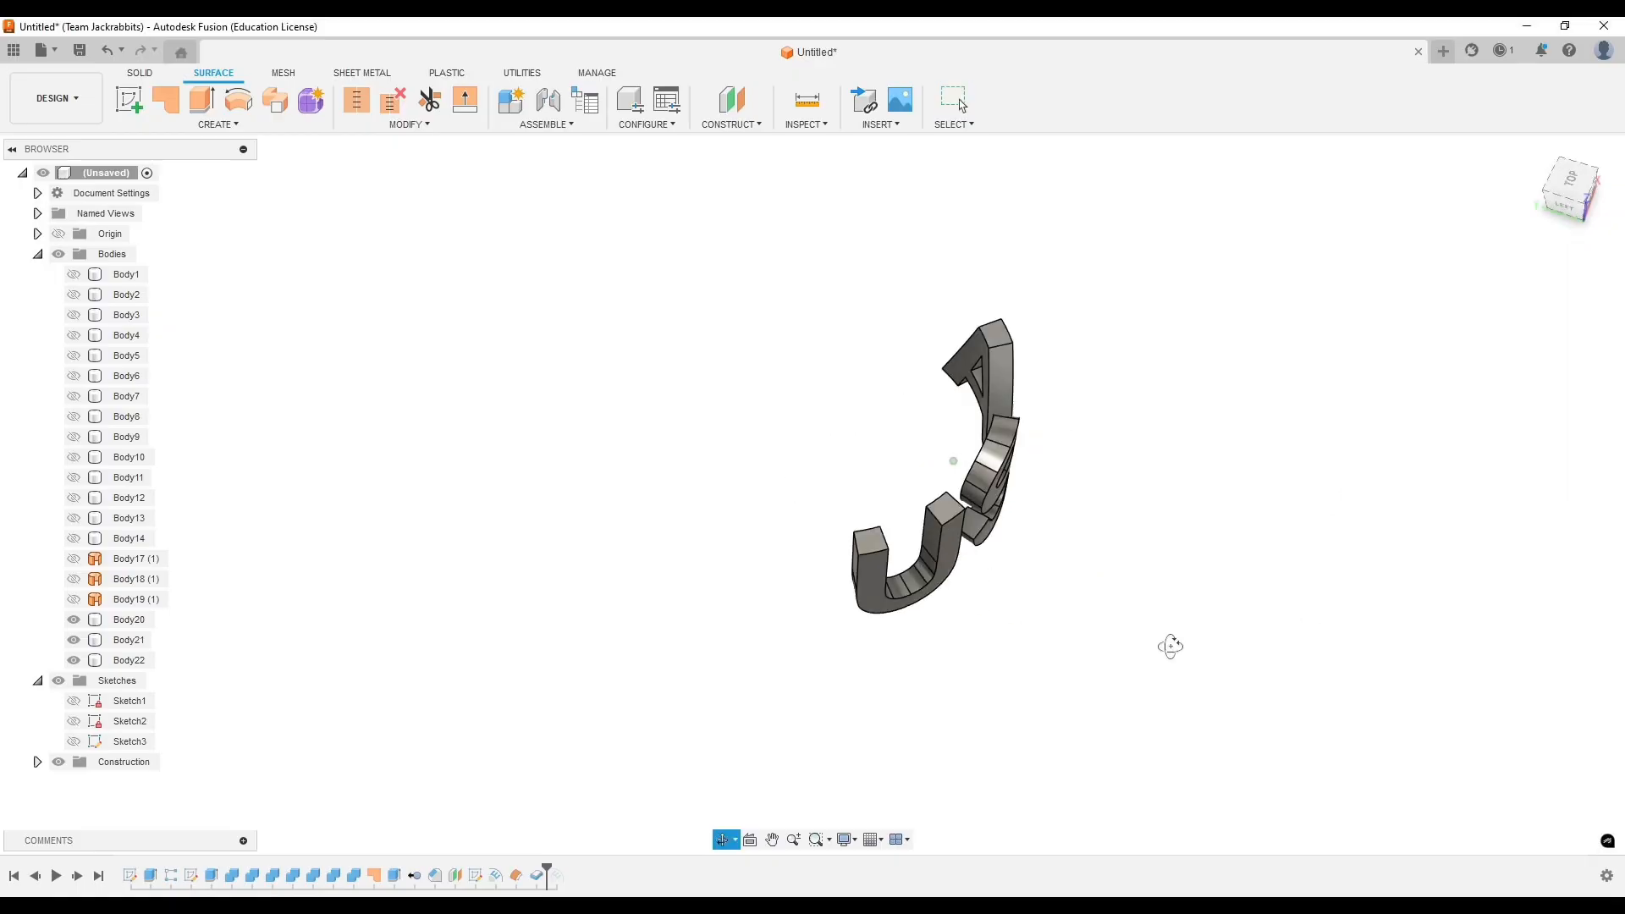
pyautogui.click(129, 539)
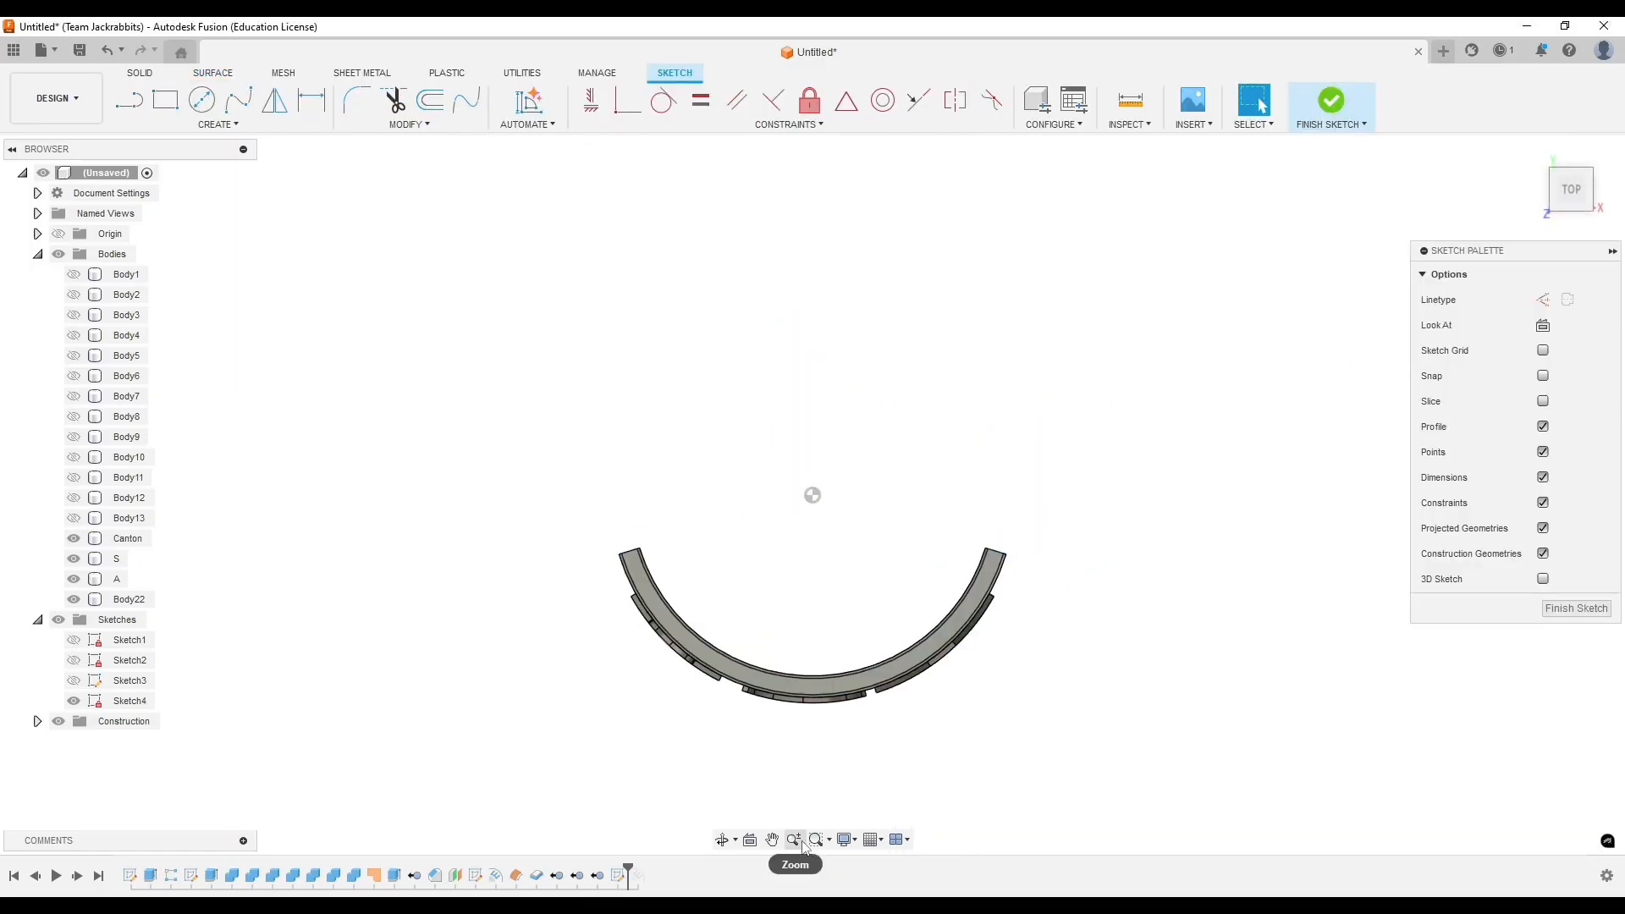
# - Trace the curved canton panel outline in a top-plane sketch, zooming to its ends, and finish it
pyautogui.click(201, 100)
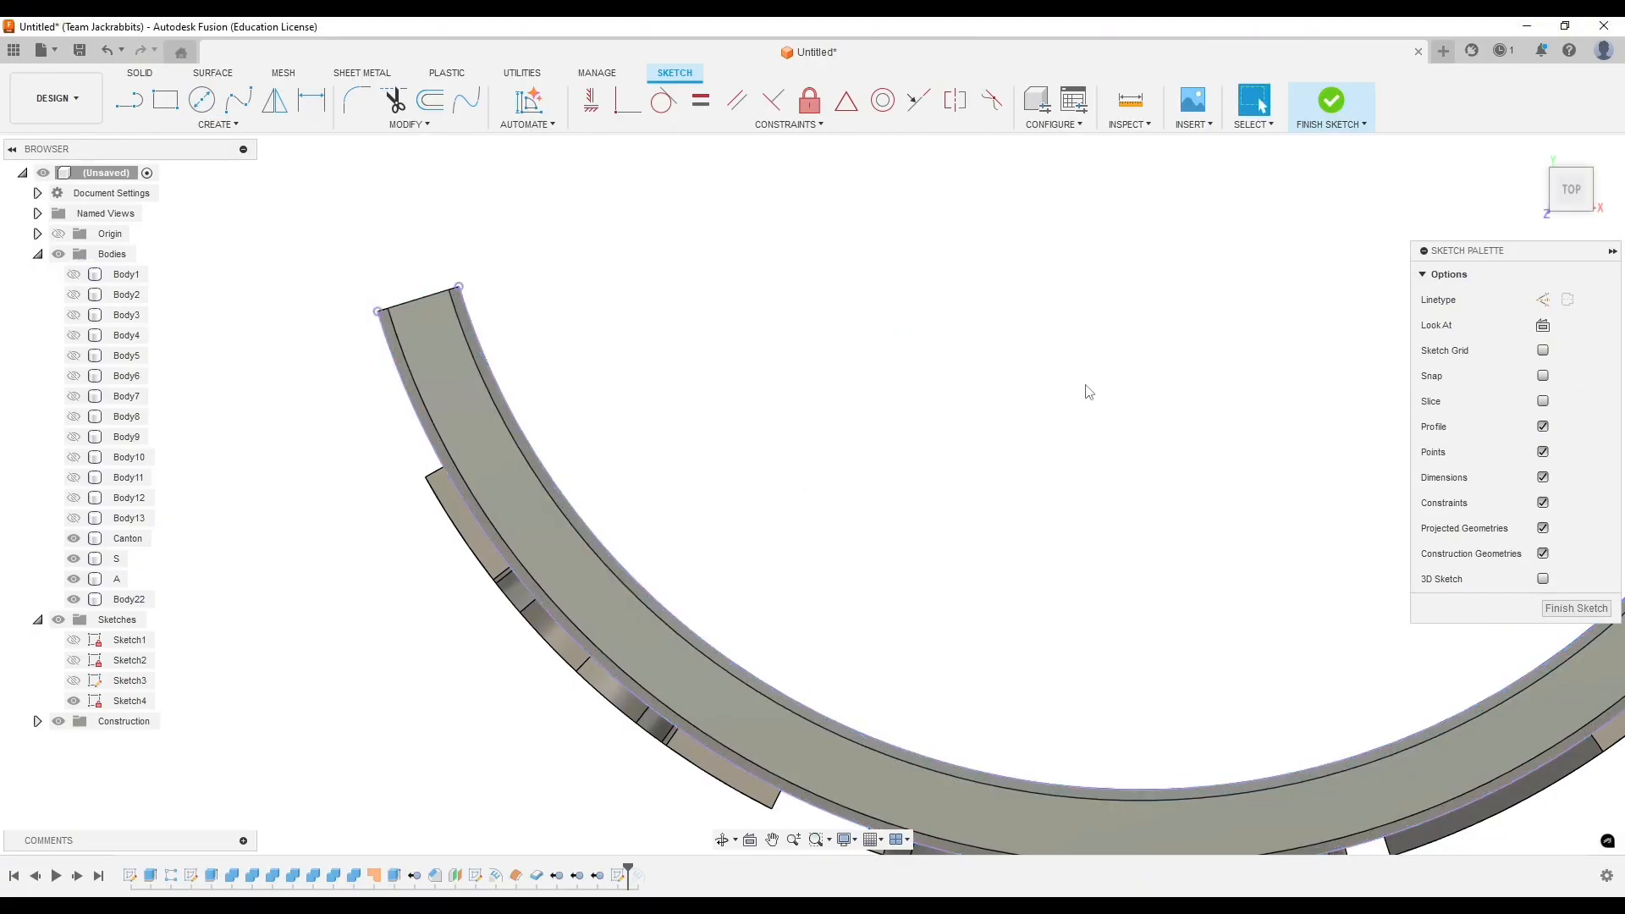
pyautogui.click(201, 100)
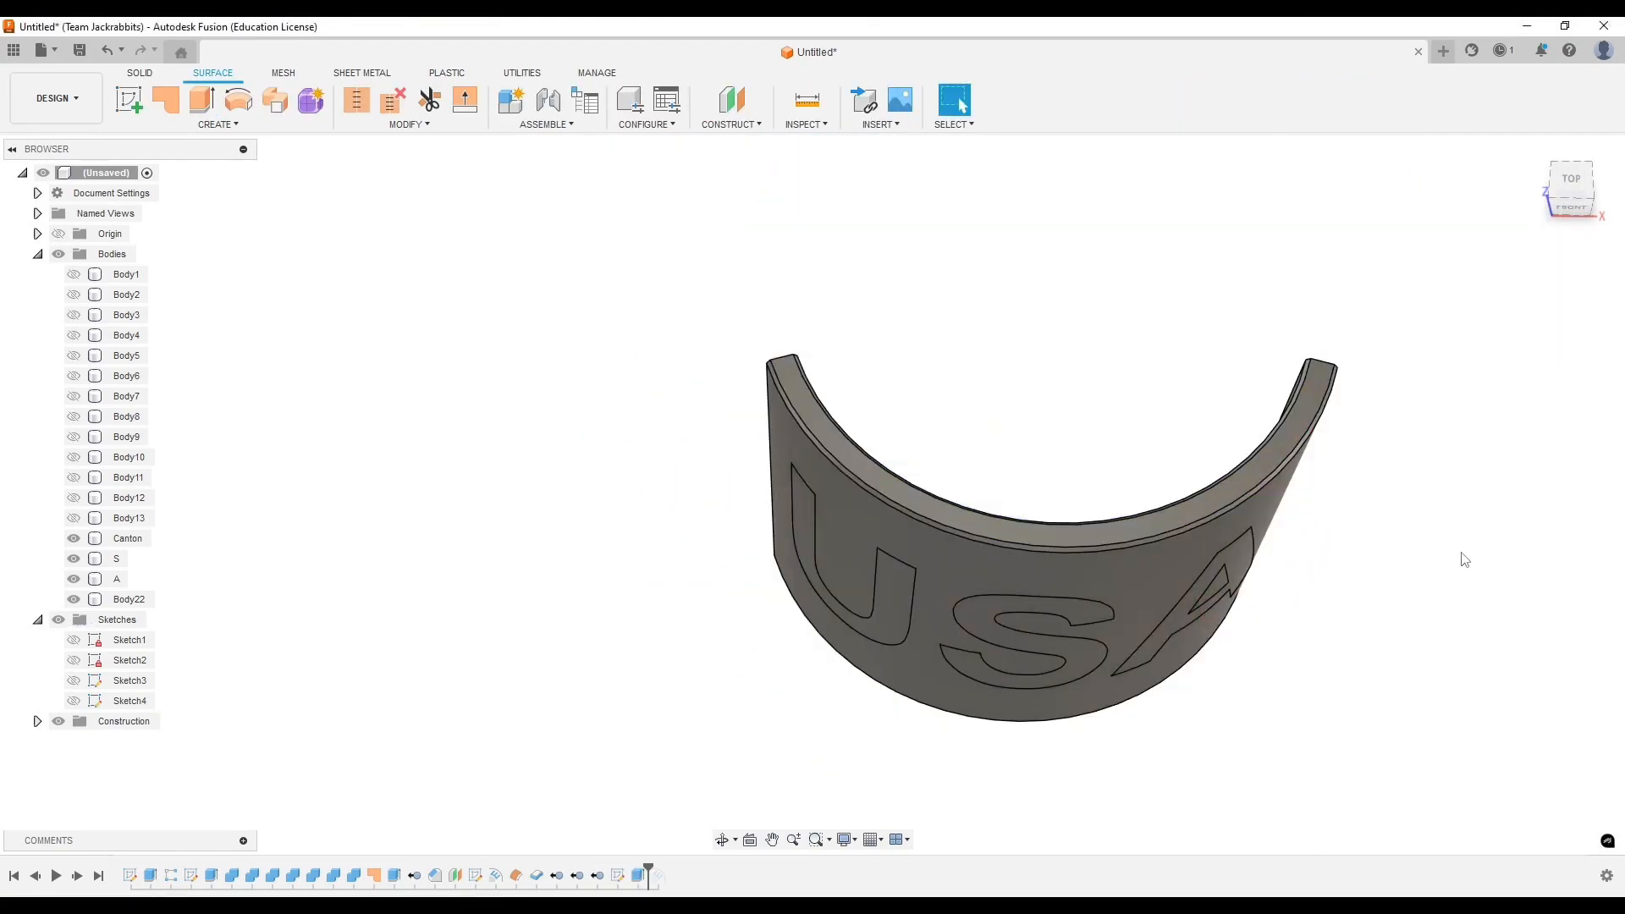
pyautogui.click(129, 701)
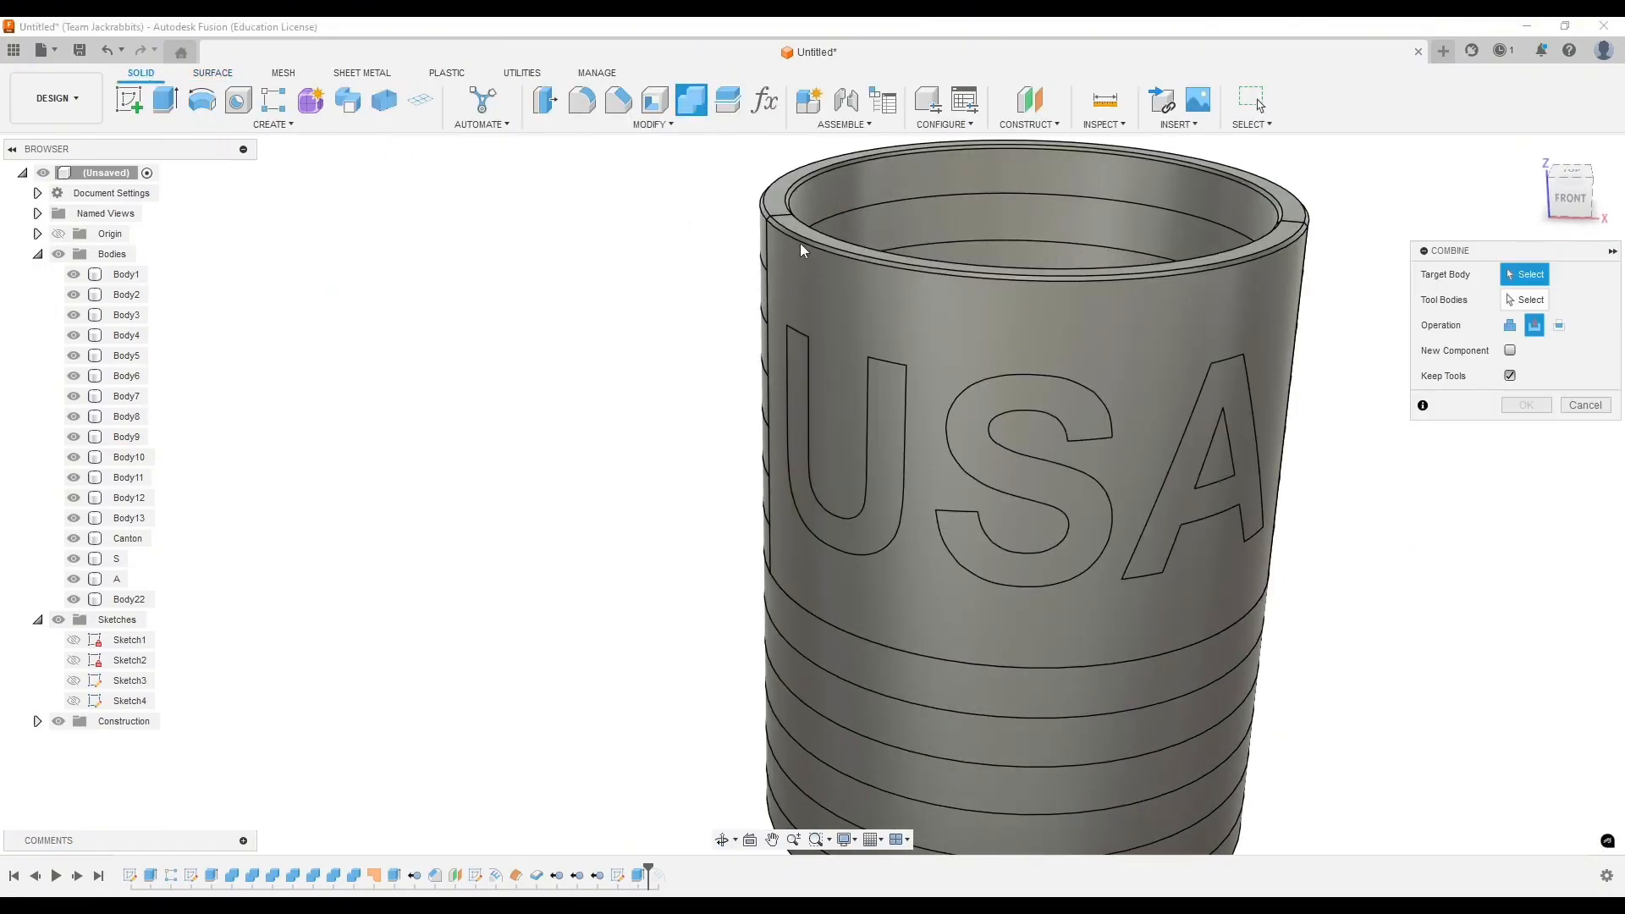
# - Cut the letter bodies from the canton band with Keep Tools so the letters remain
pyautogui.click(1222, 389)
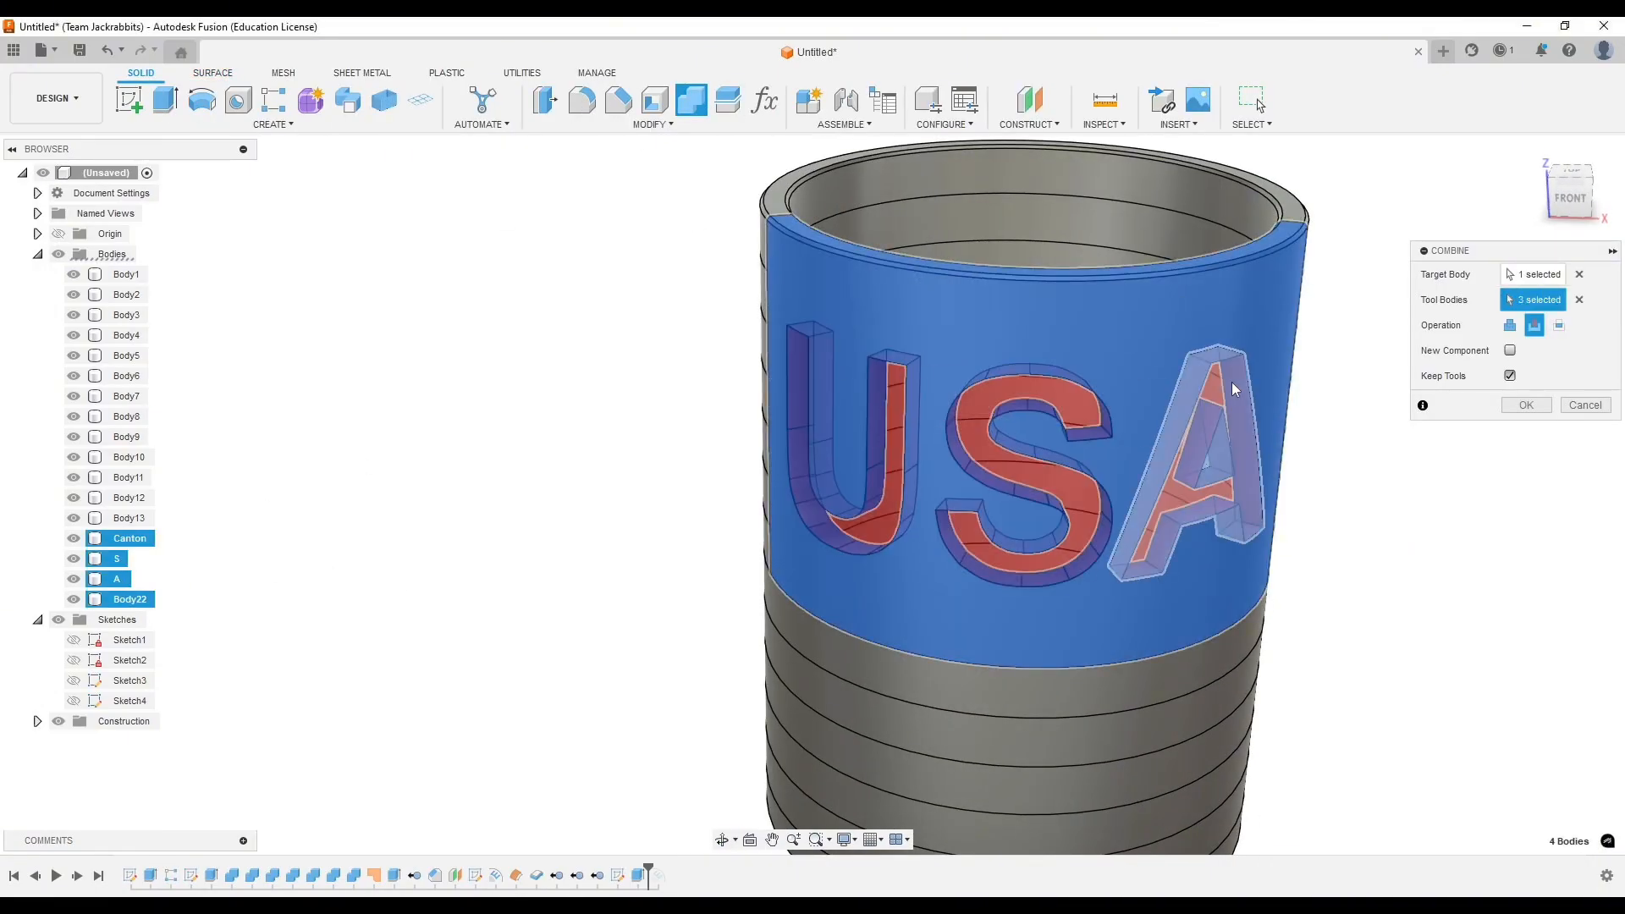
pyautogui.click(1523, 405)
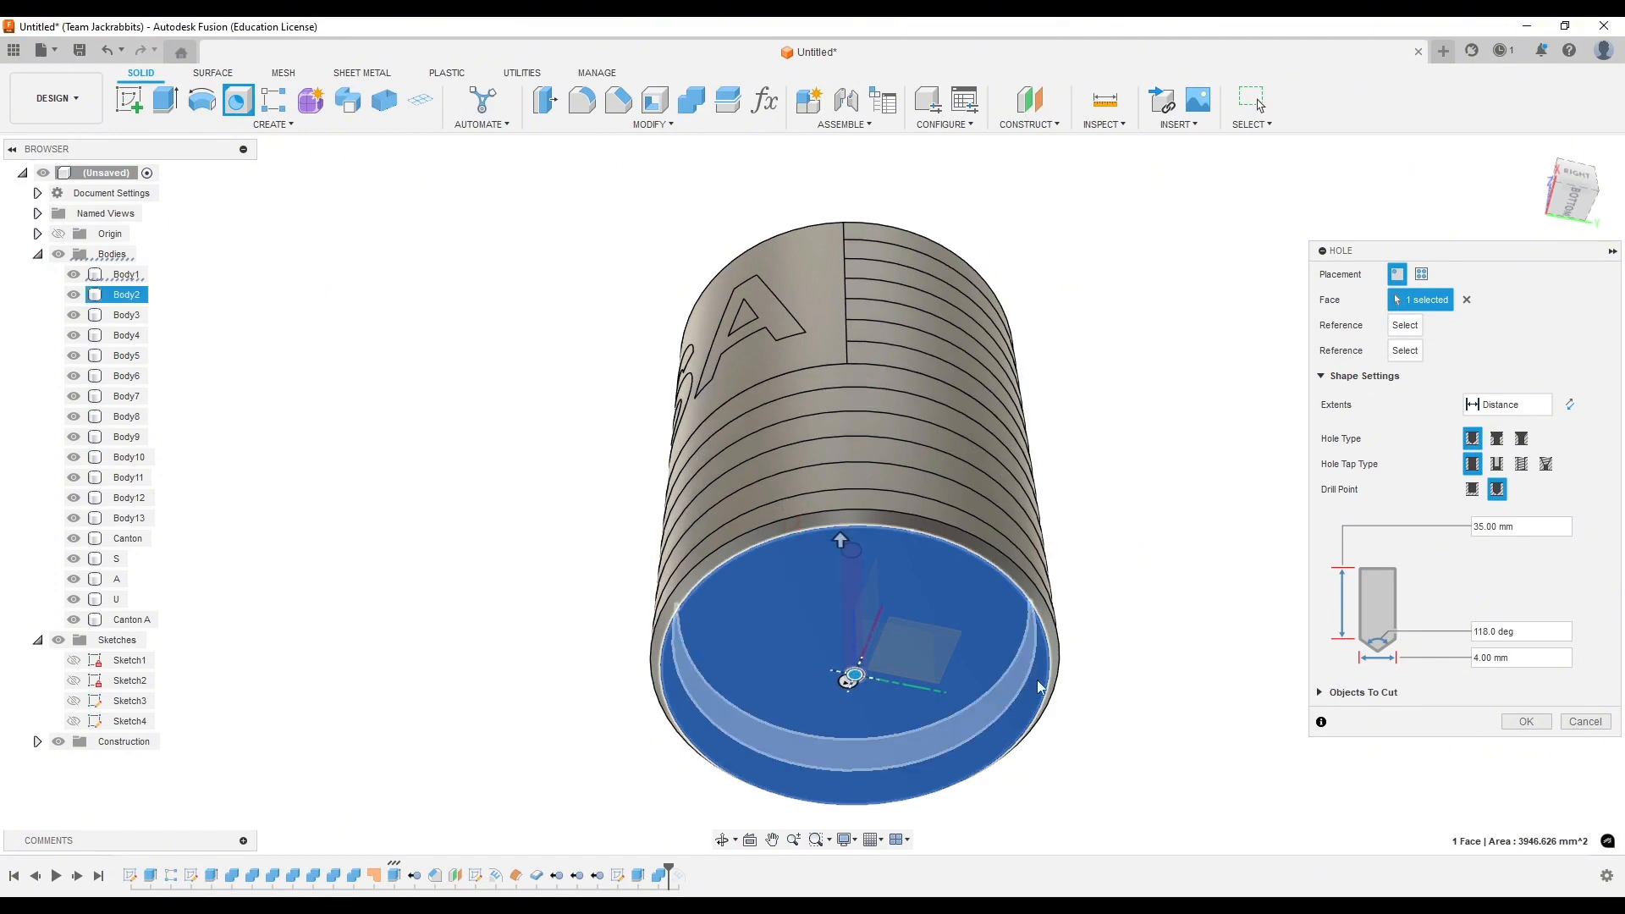
# - Close the Hole dialog and assign red, white and blue appearances to the stripes, canton and letters
pyautogui.click(616, 100)
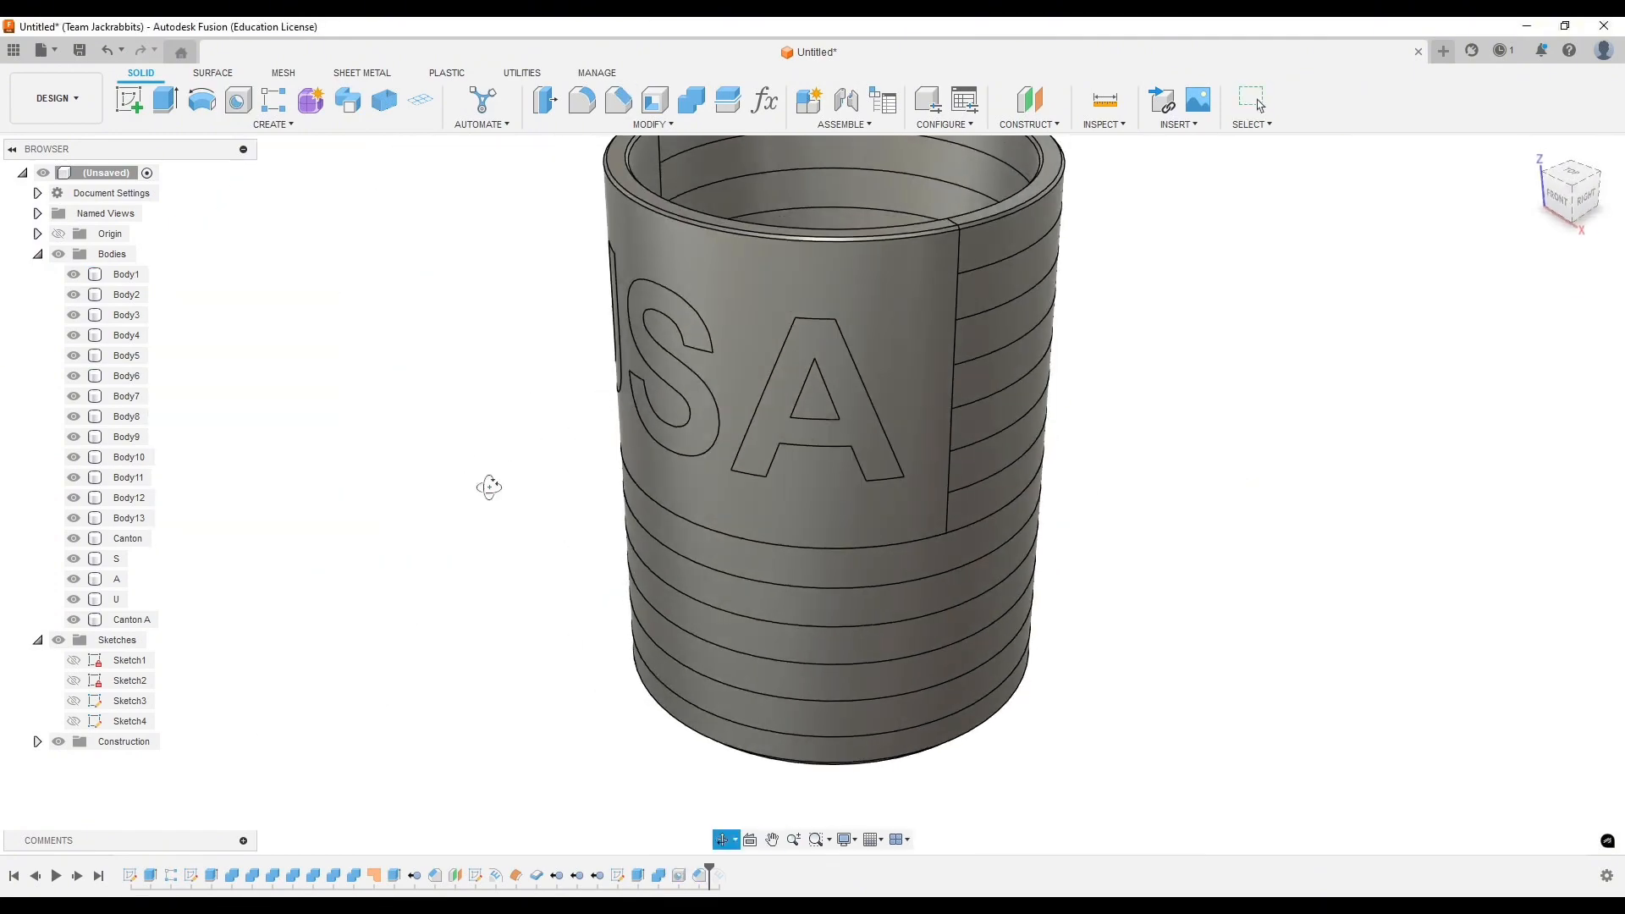
pyautogui.rightClick(1344, 399)
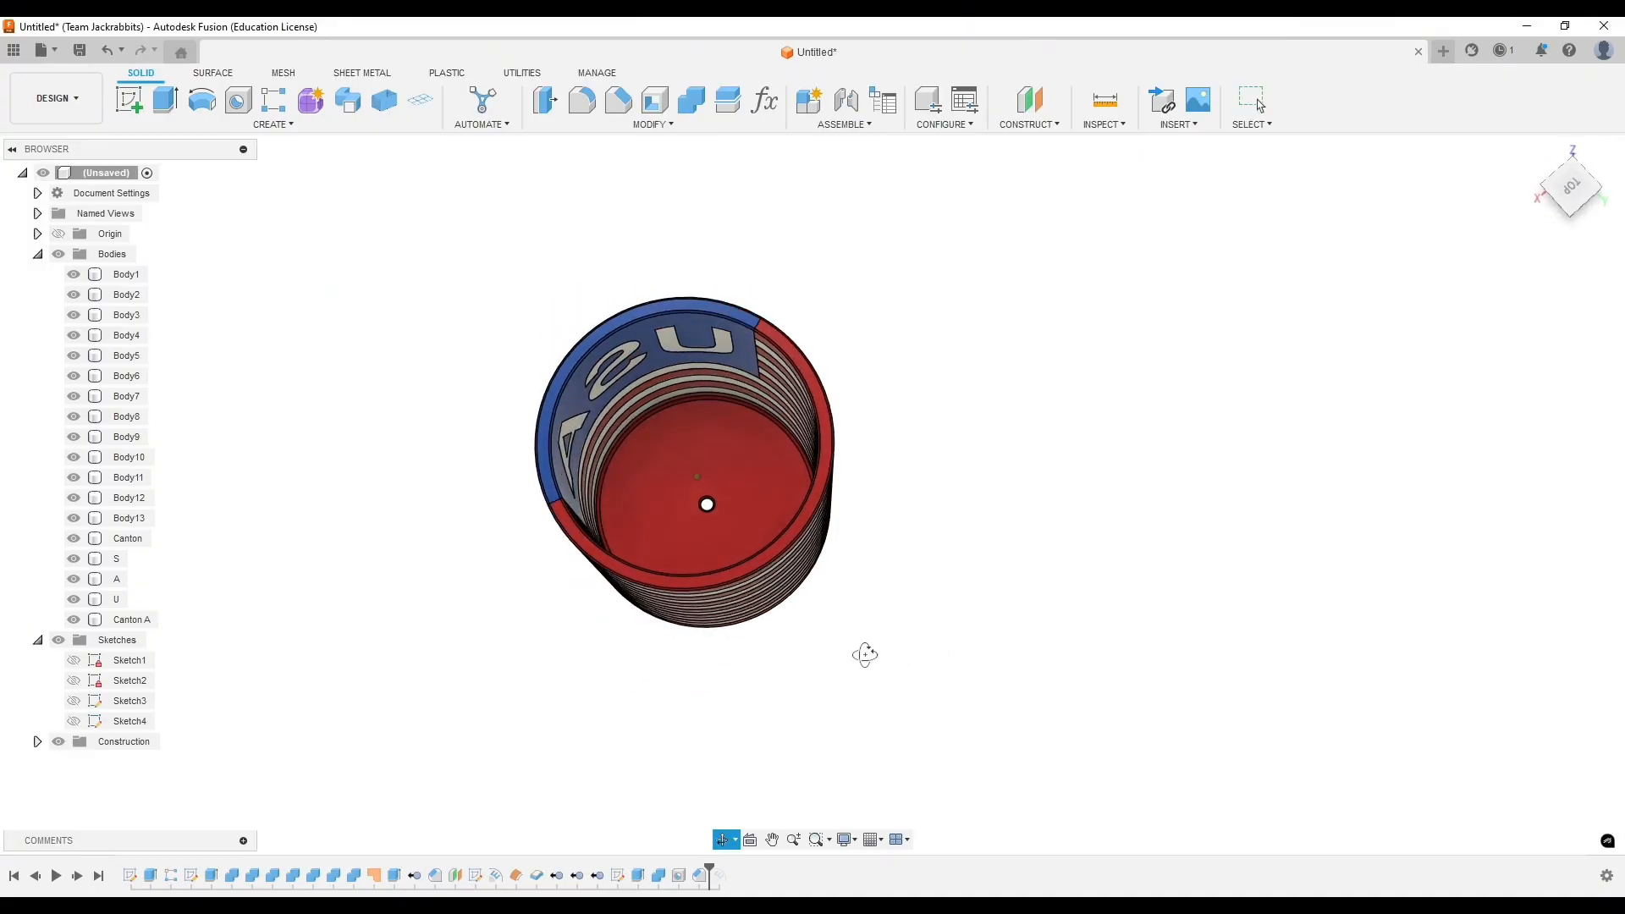
# - Switch to the Render workspace and adjust the scene settings for the koozie
pyautogui.click(54, 98)
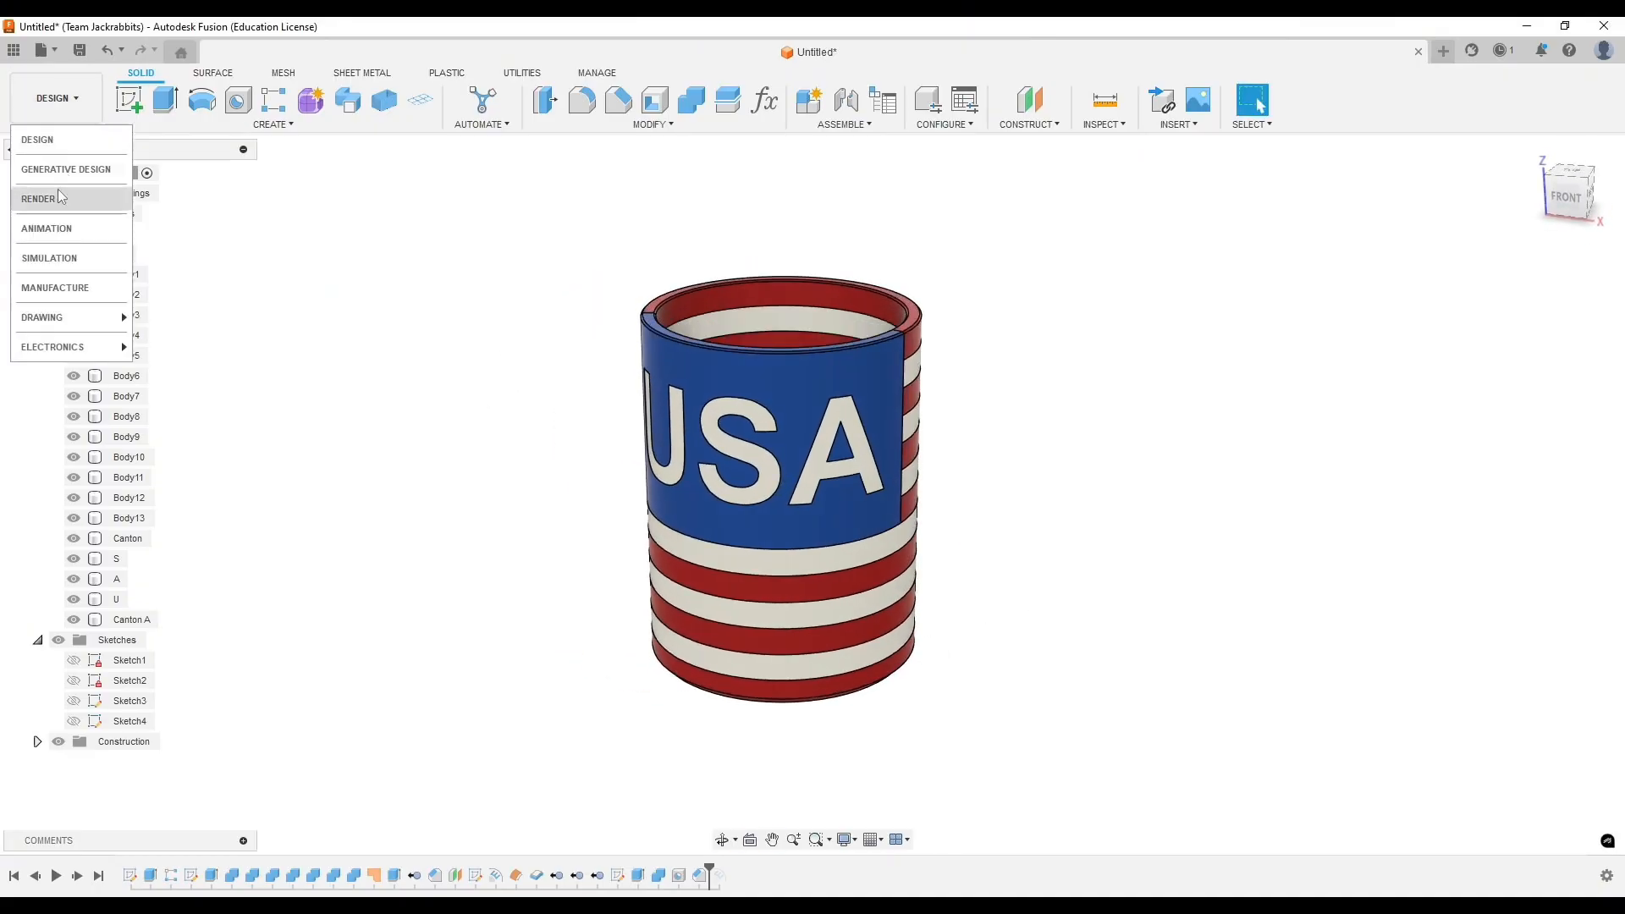
pyautogui.click(39, 198)
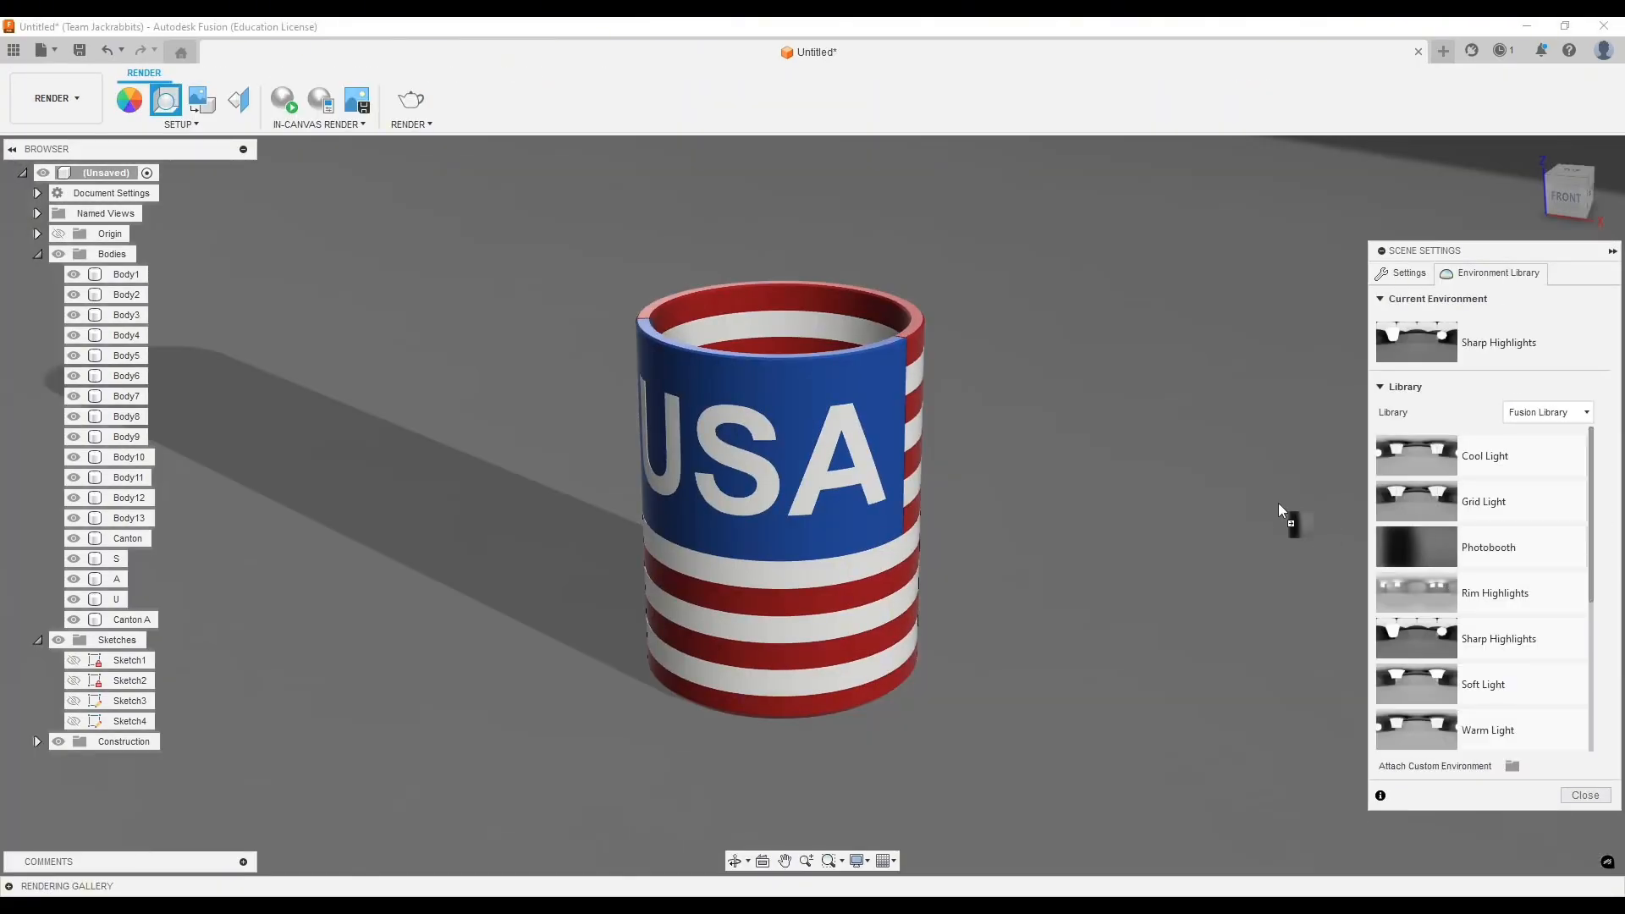
pyautogui.click(1407, 273)
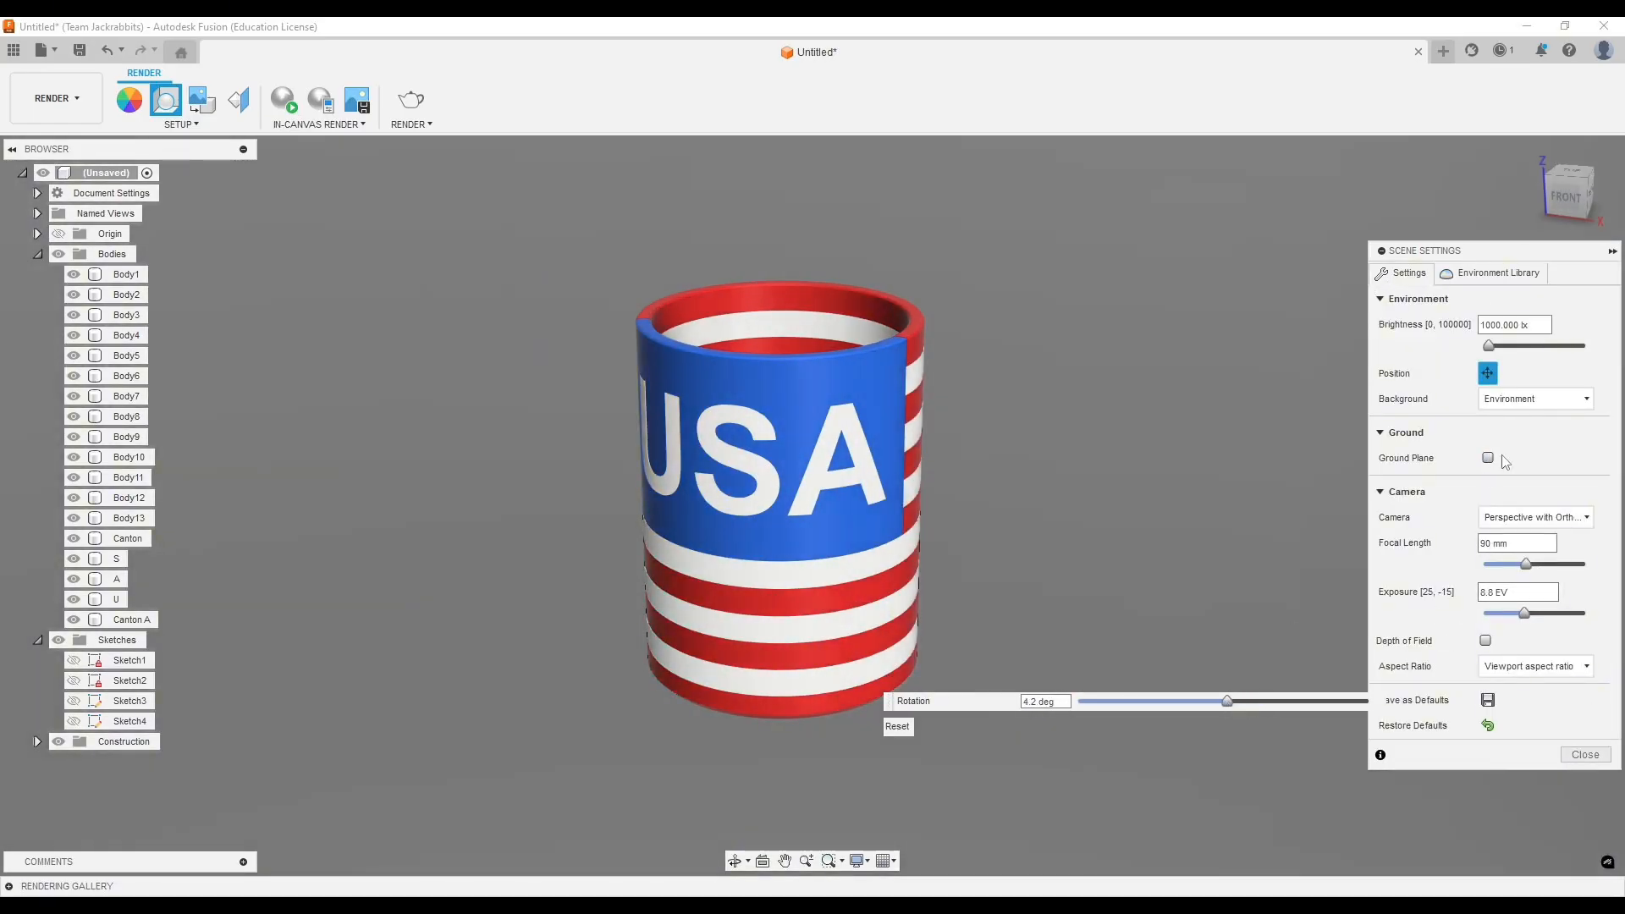
pyautogui.click(1486, 457)
pyautogui.write('USA')
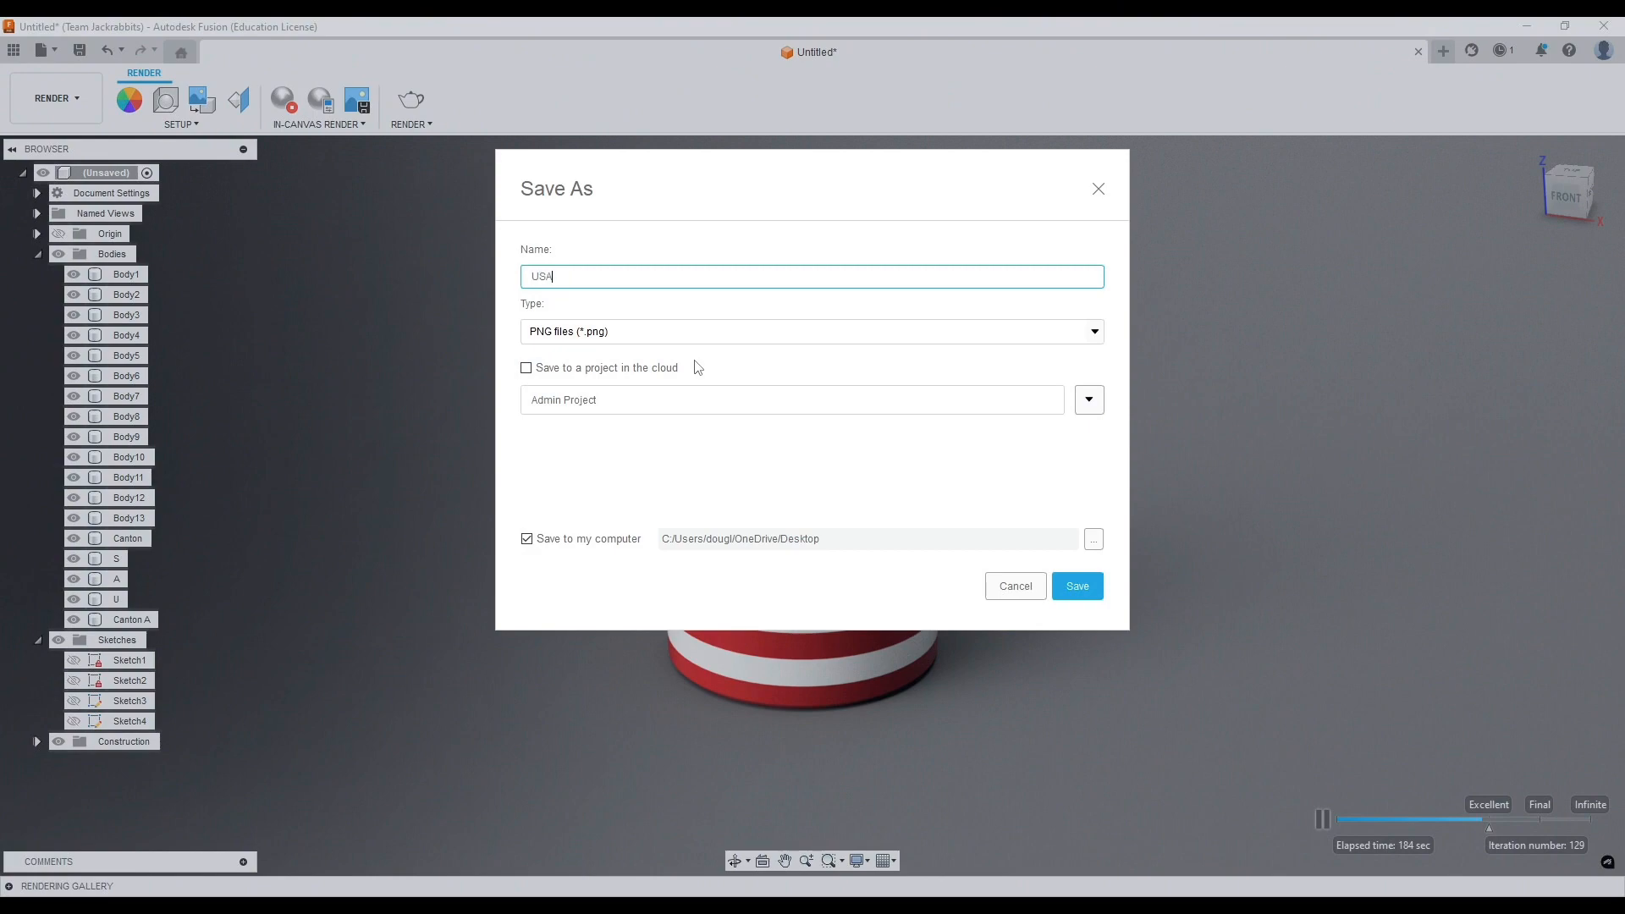
# - Render in canvas and save the image to the Desktop as a PNG named USA
pyautogui.click(1077, 586)
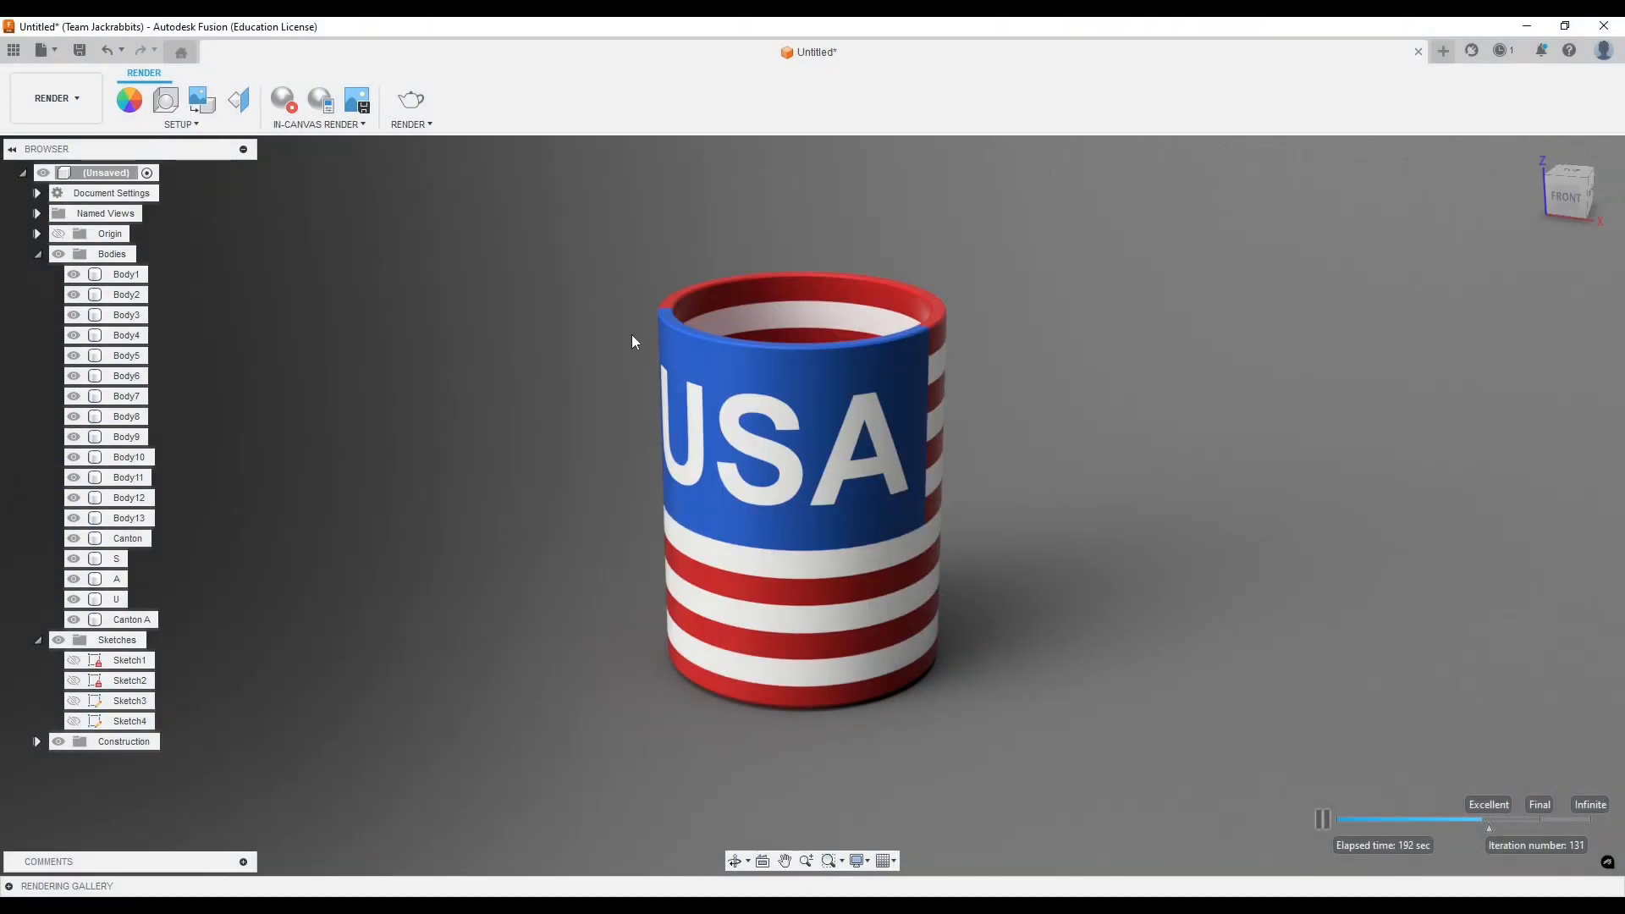
pyautogui.click(52, 98)
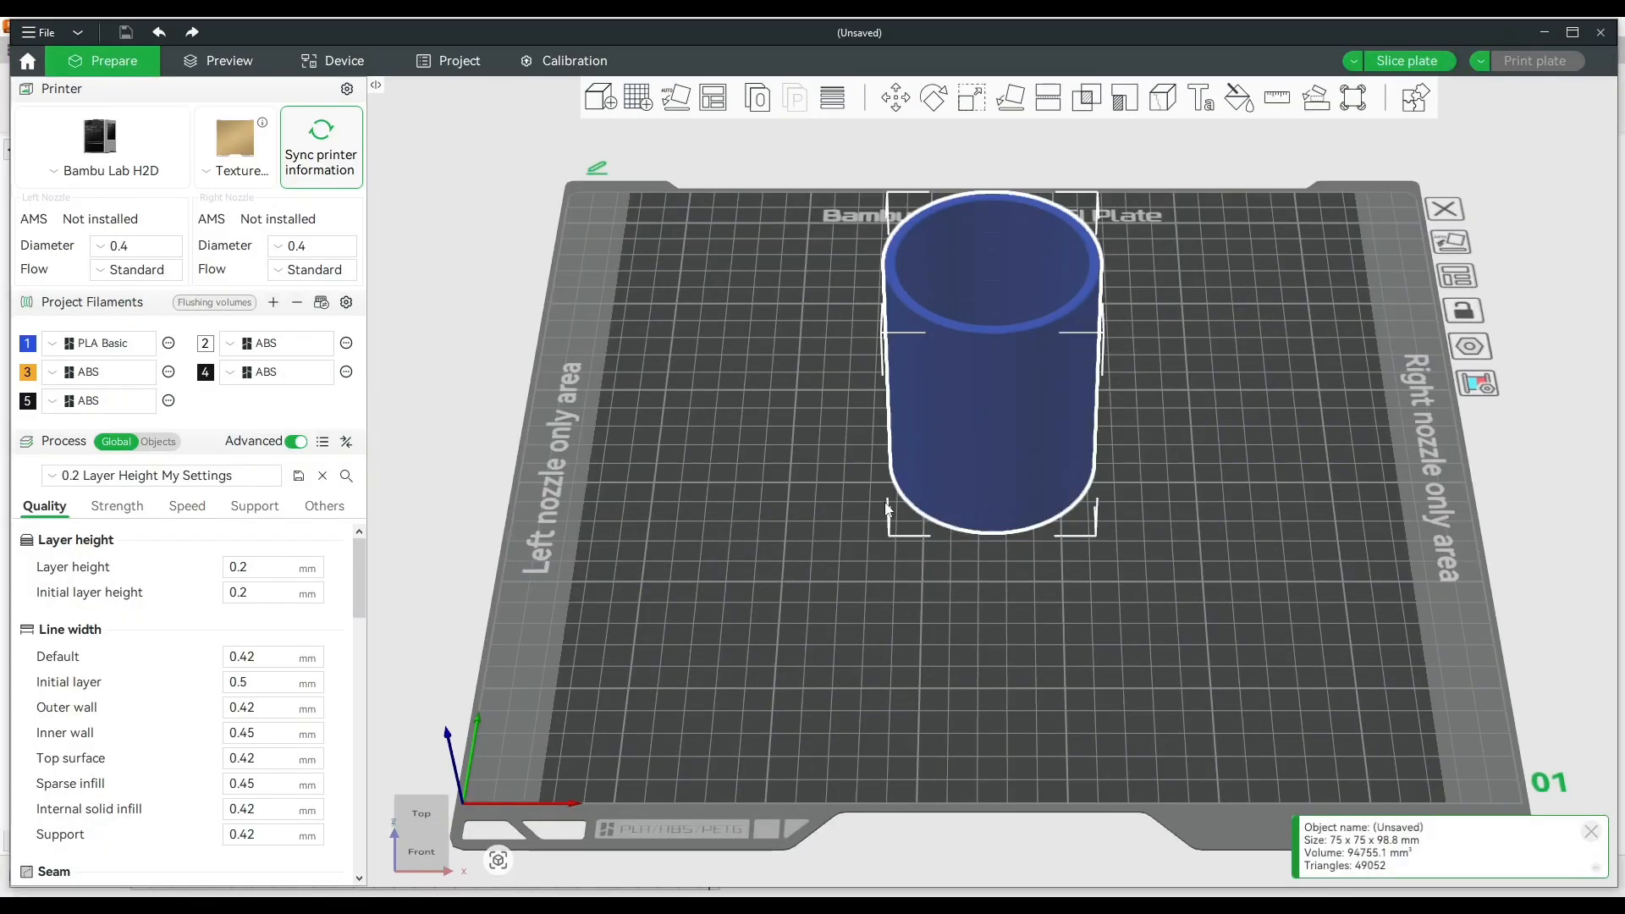
# - Sync the printer's filaments, set filament 3 to PETG HF, and switch Process to Objects
pyautogui.click(319, 146)
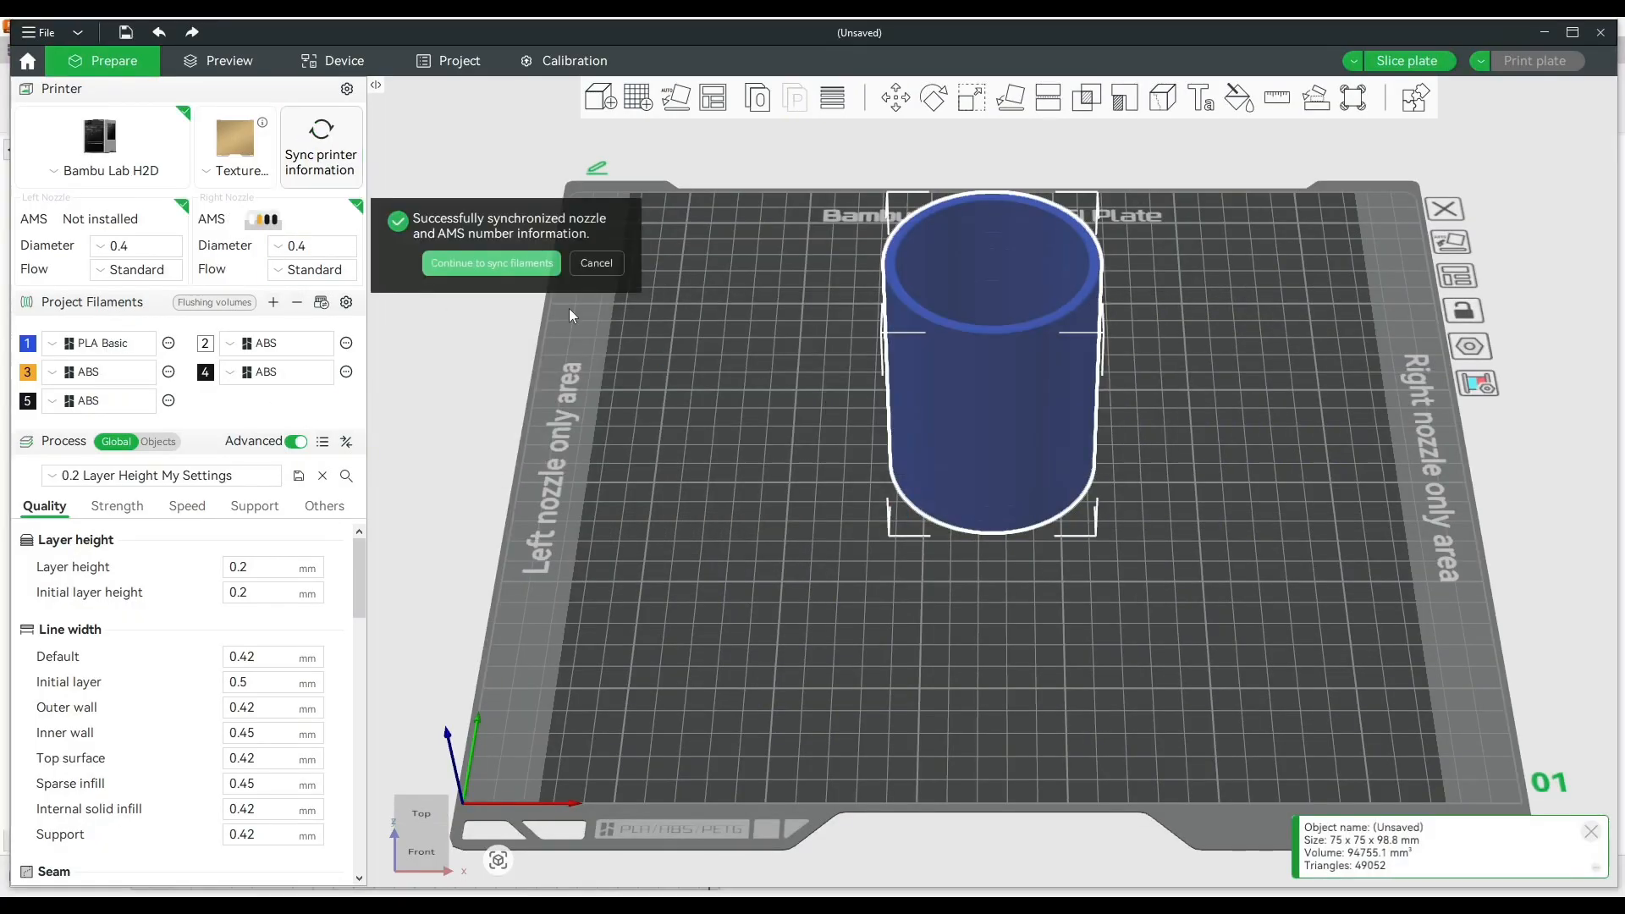
pyautogui.click(491, 262)
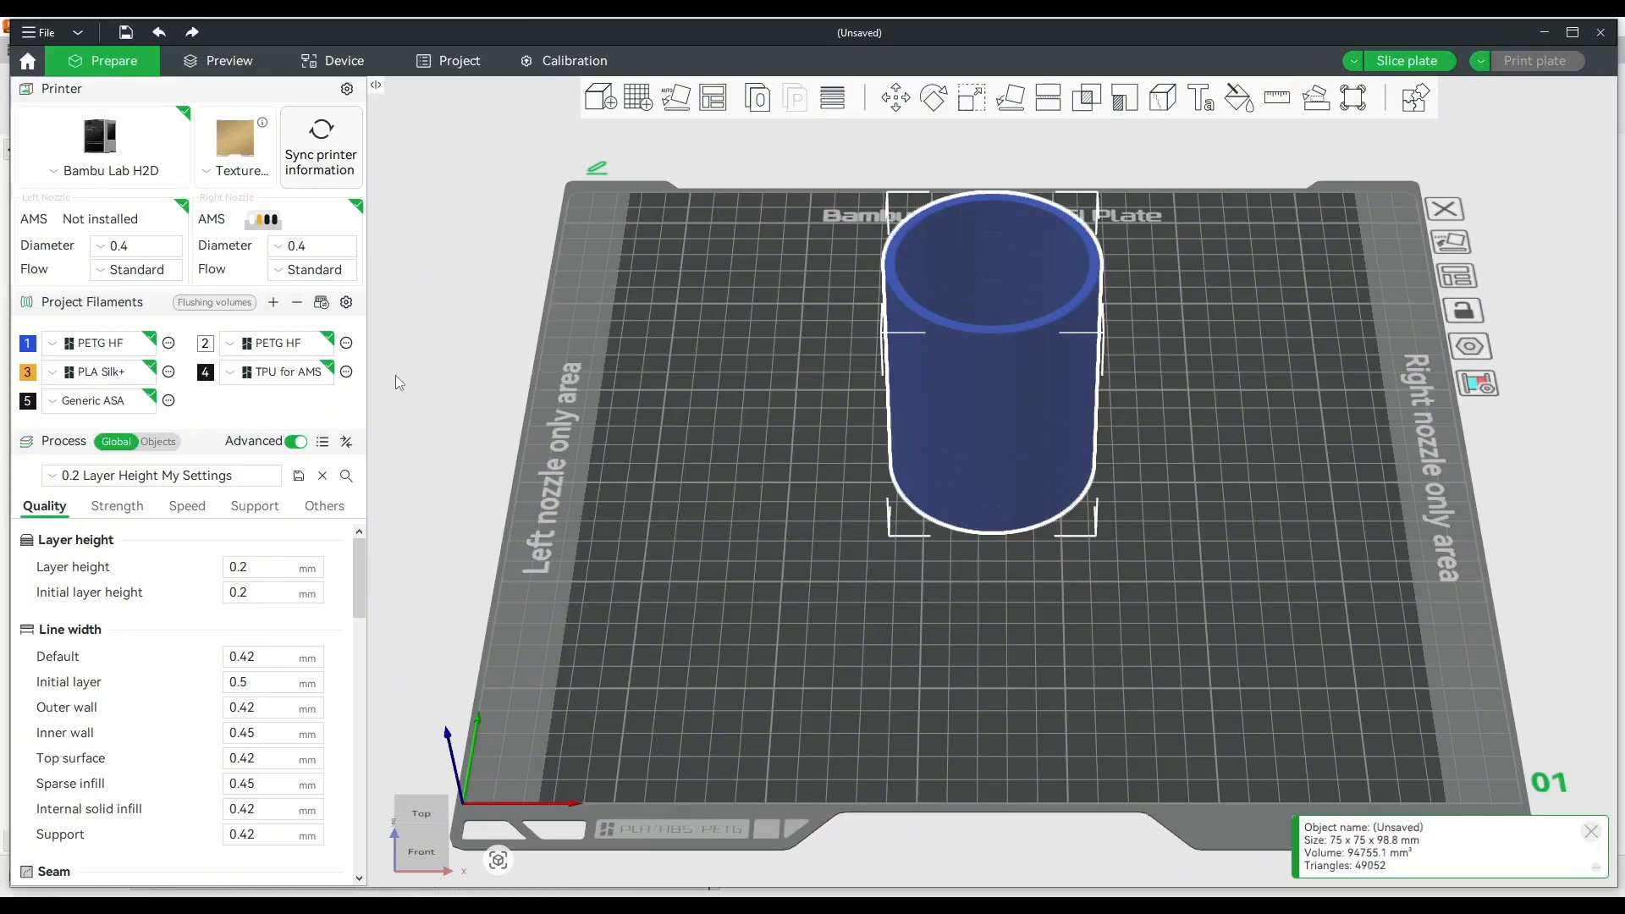
pyautogui.click(99, 371)
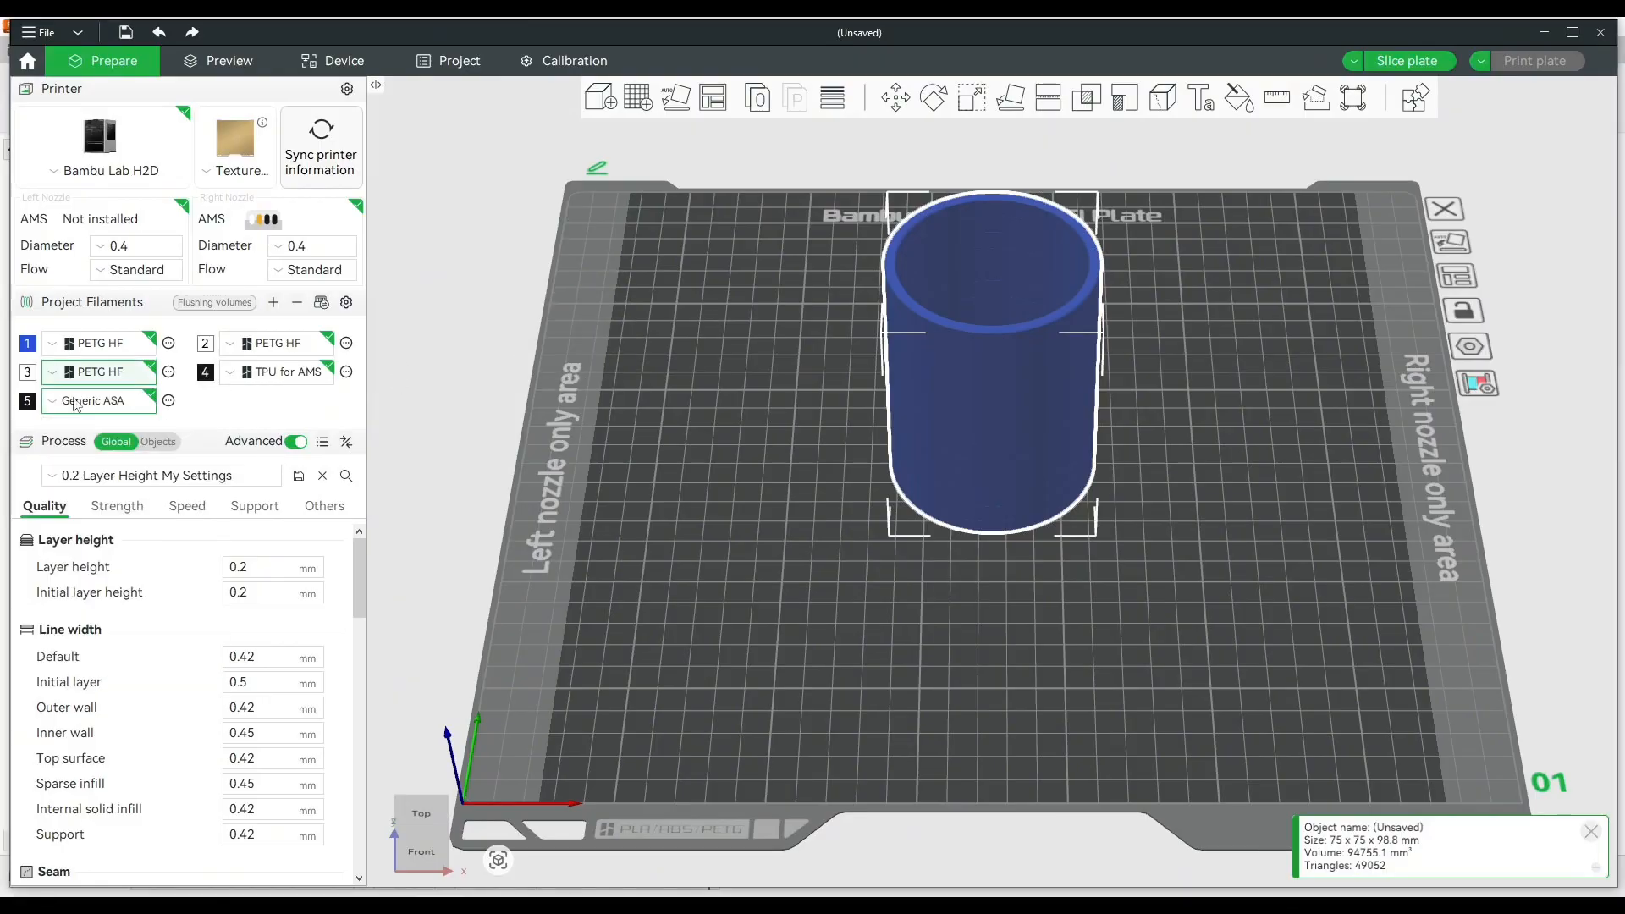
pyautogui.click(158, 440)
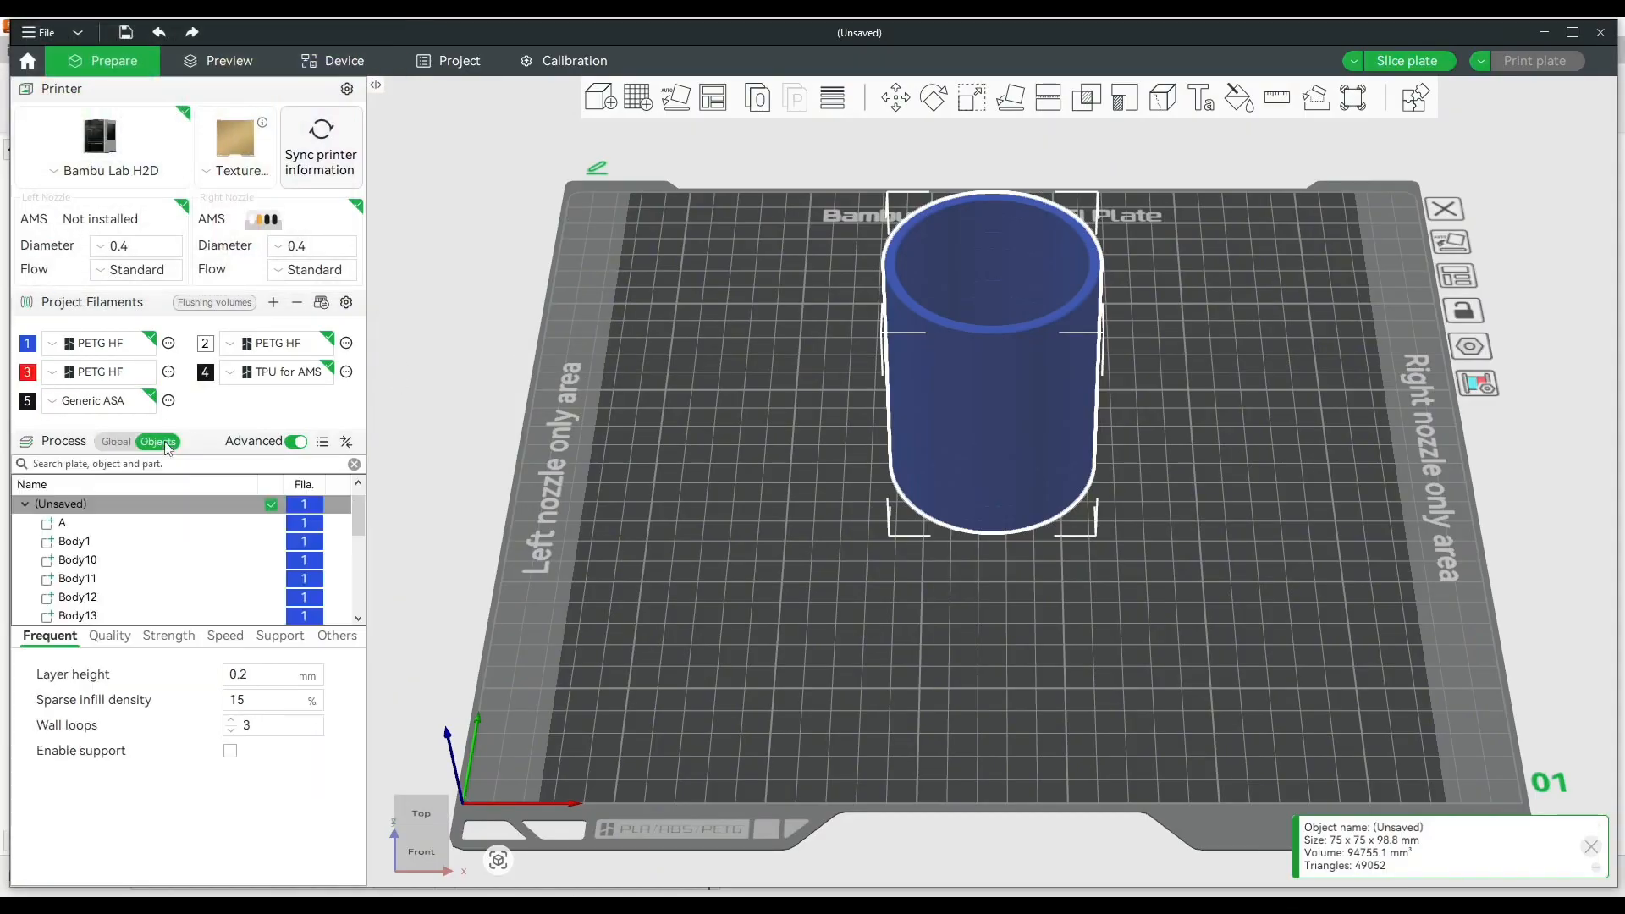
# - Assign letter A and Body10/Body12 to white filament 2 and Body1 to red filament 3
pyautogui.click(61, 523)
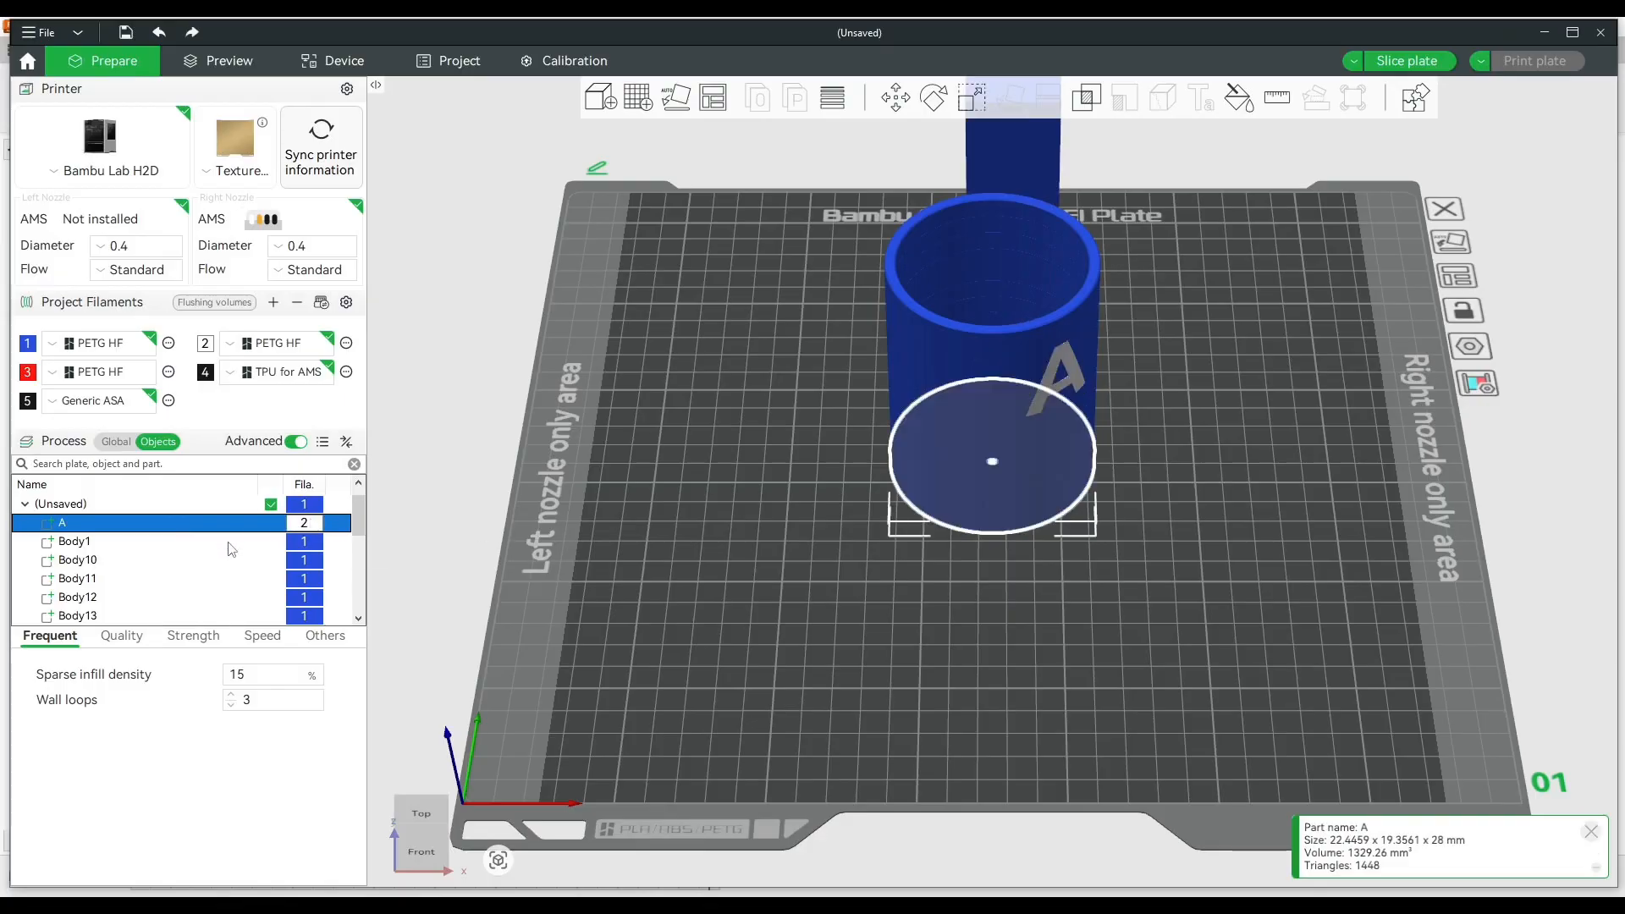
pyautogui.click(76, 616)
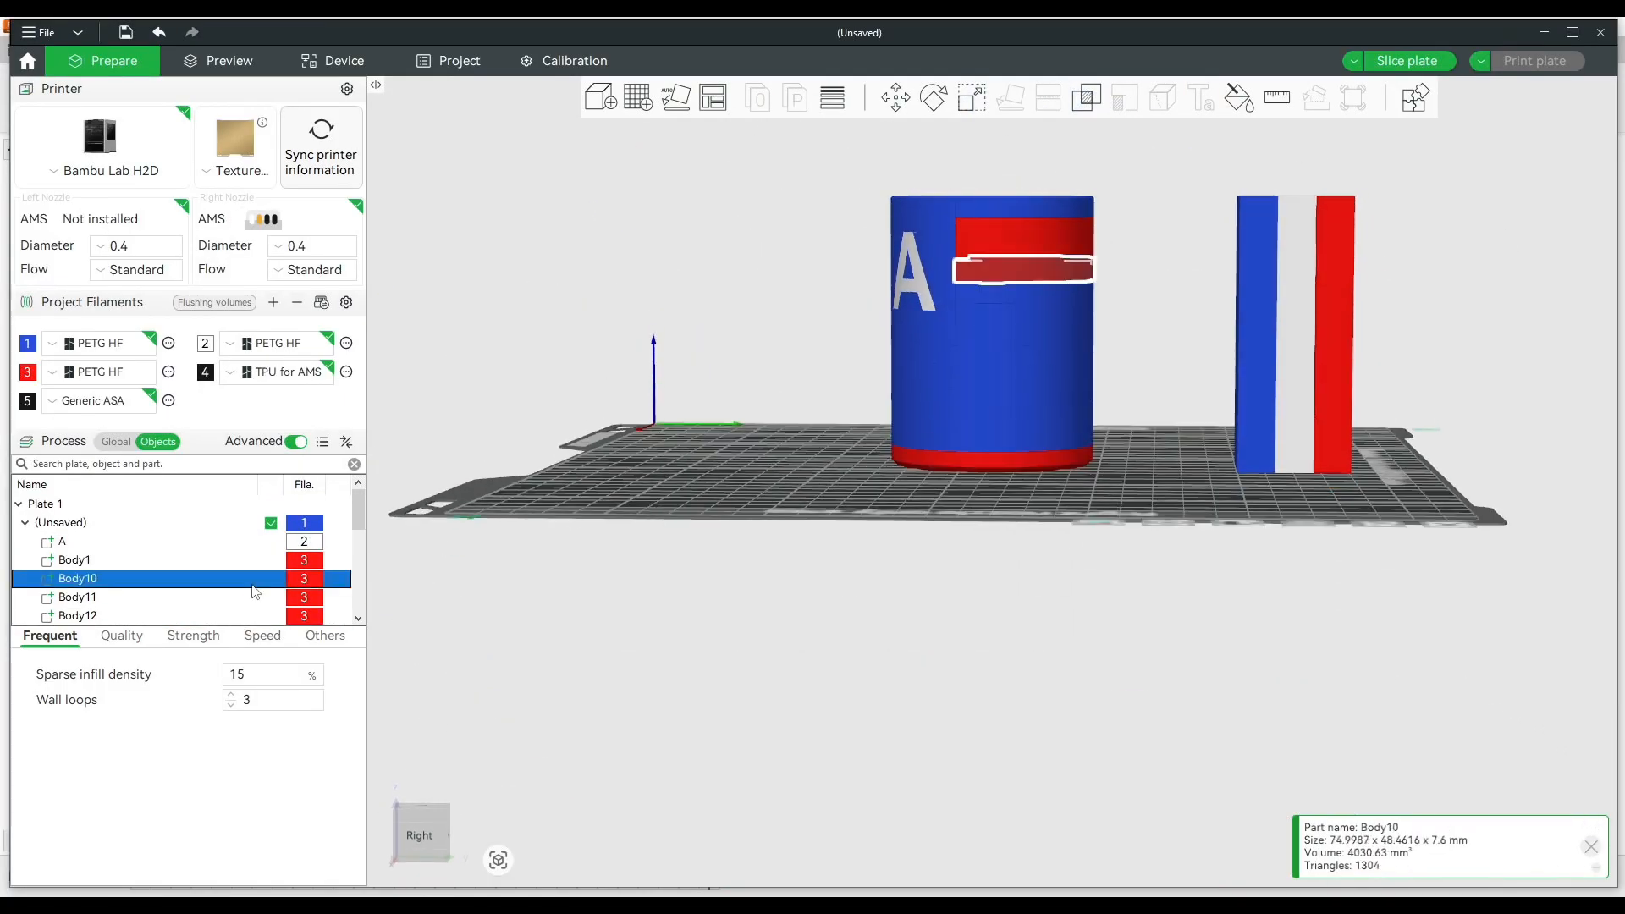
pyautogui.click(76, 615)
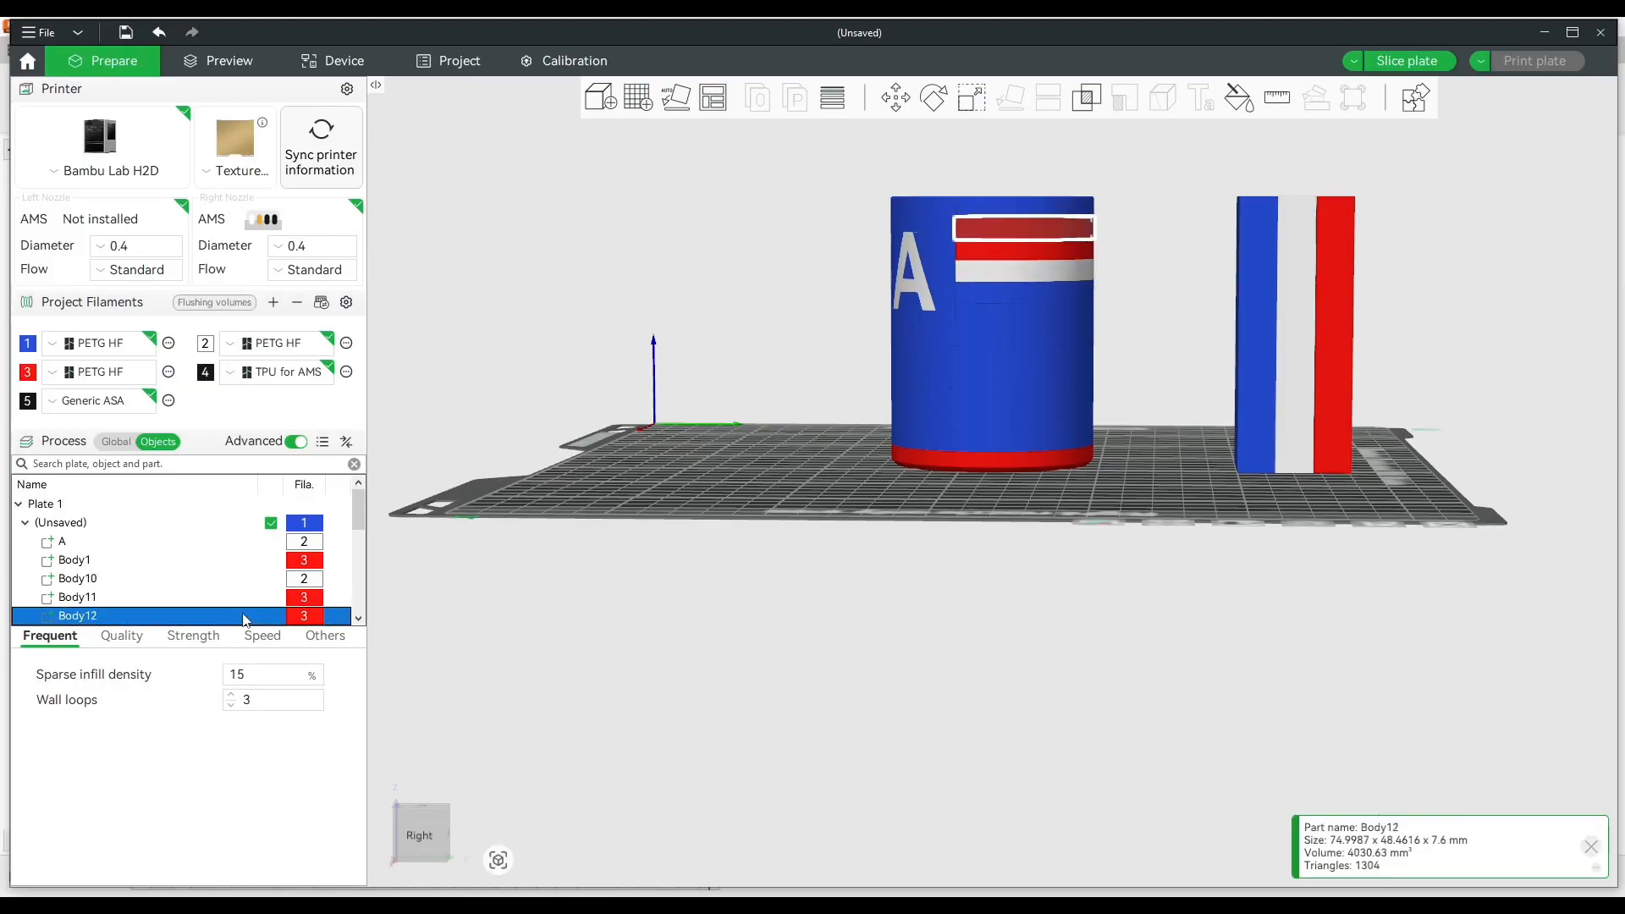
pyautogui.click(73, 540)
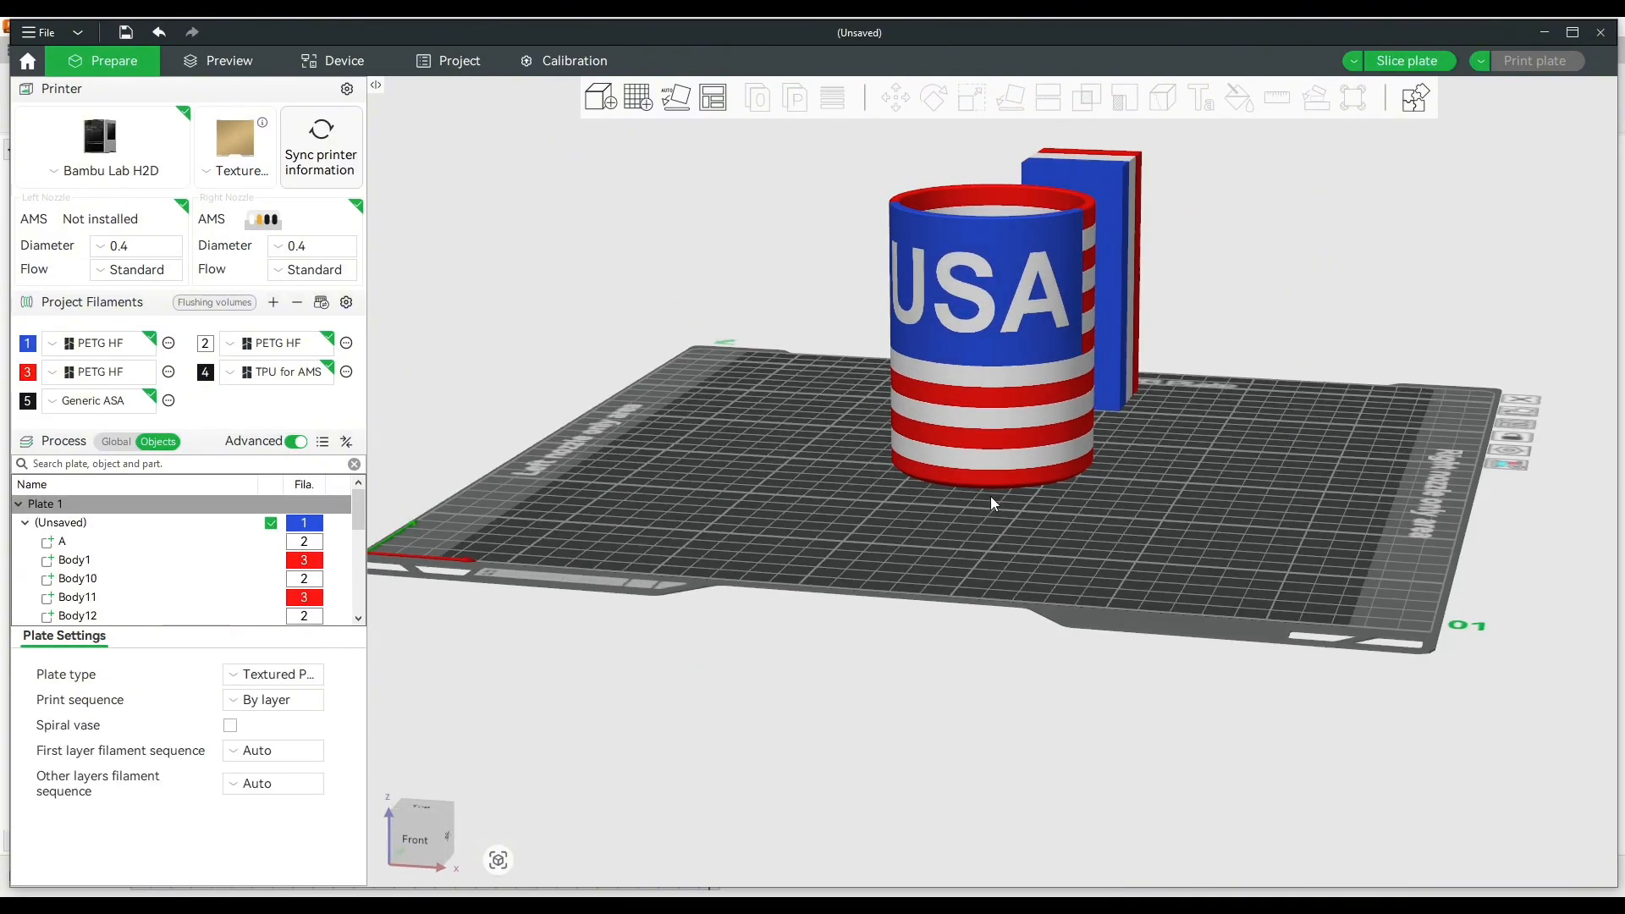
# - Return Process to Global and show the Strength settings for top shell thickness
pyautogui.click(115, 440)
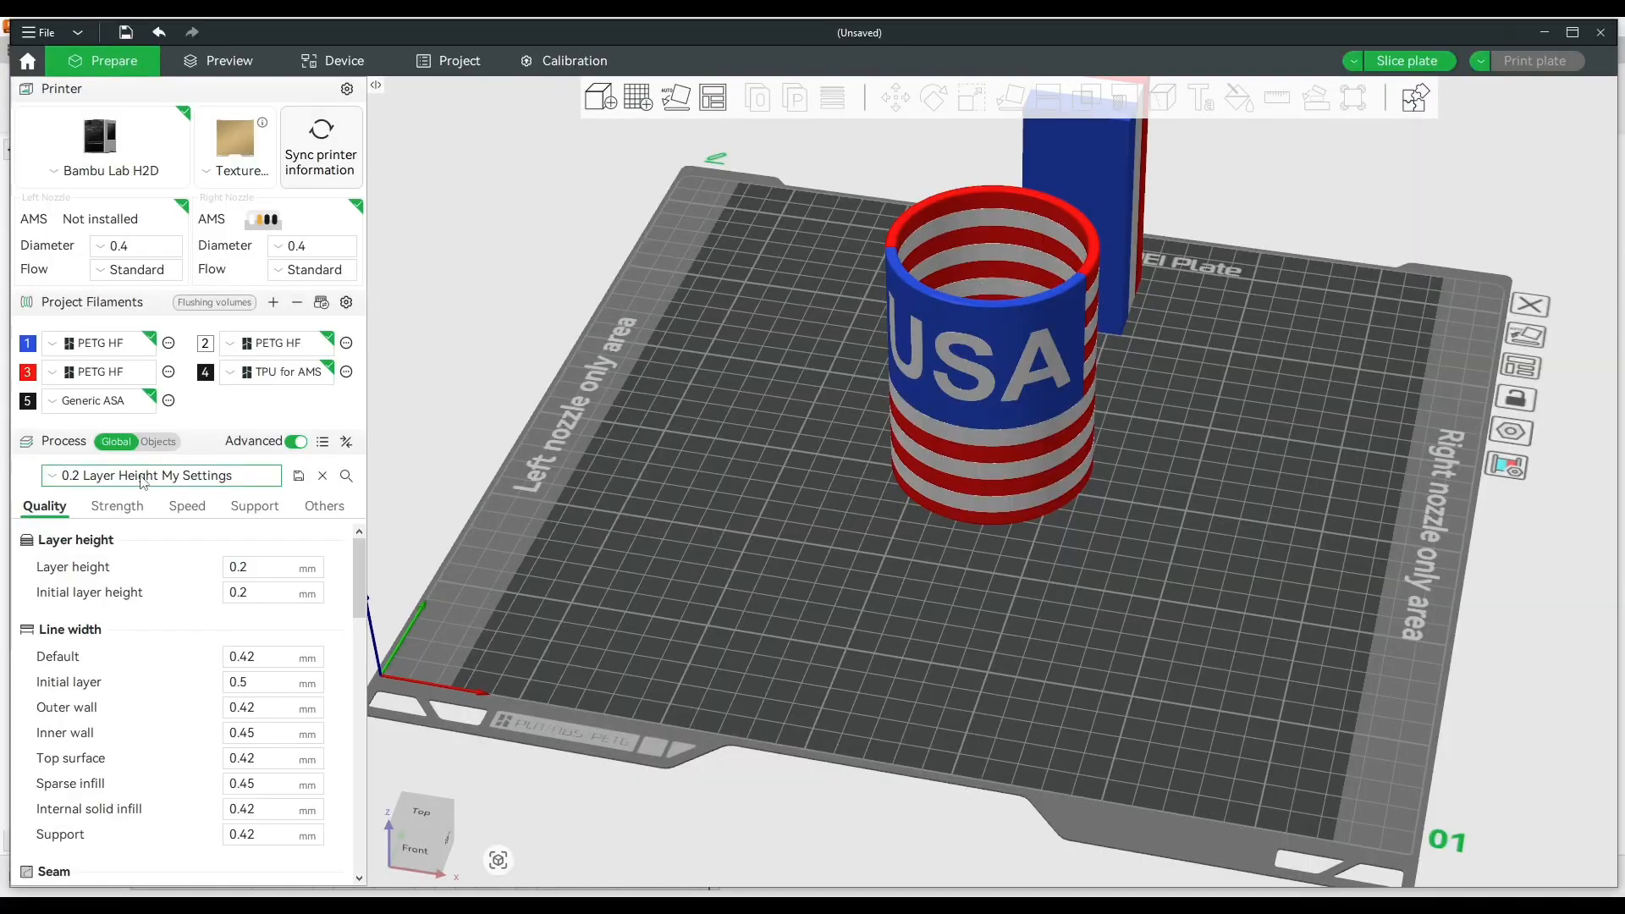
pyautogui.click(117, 506)
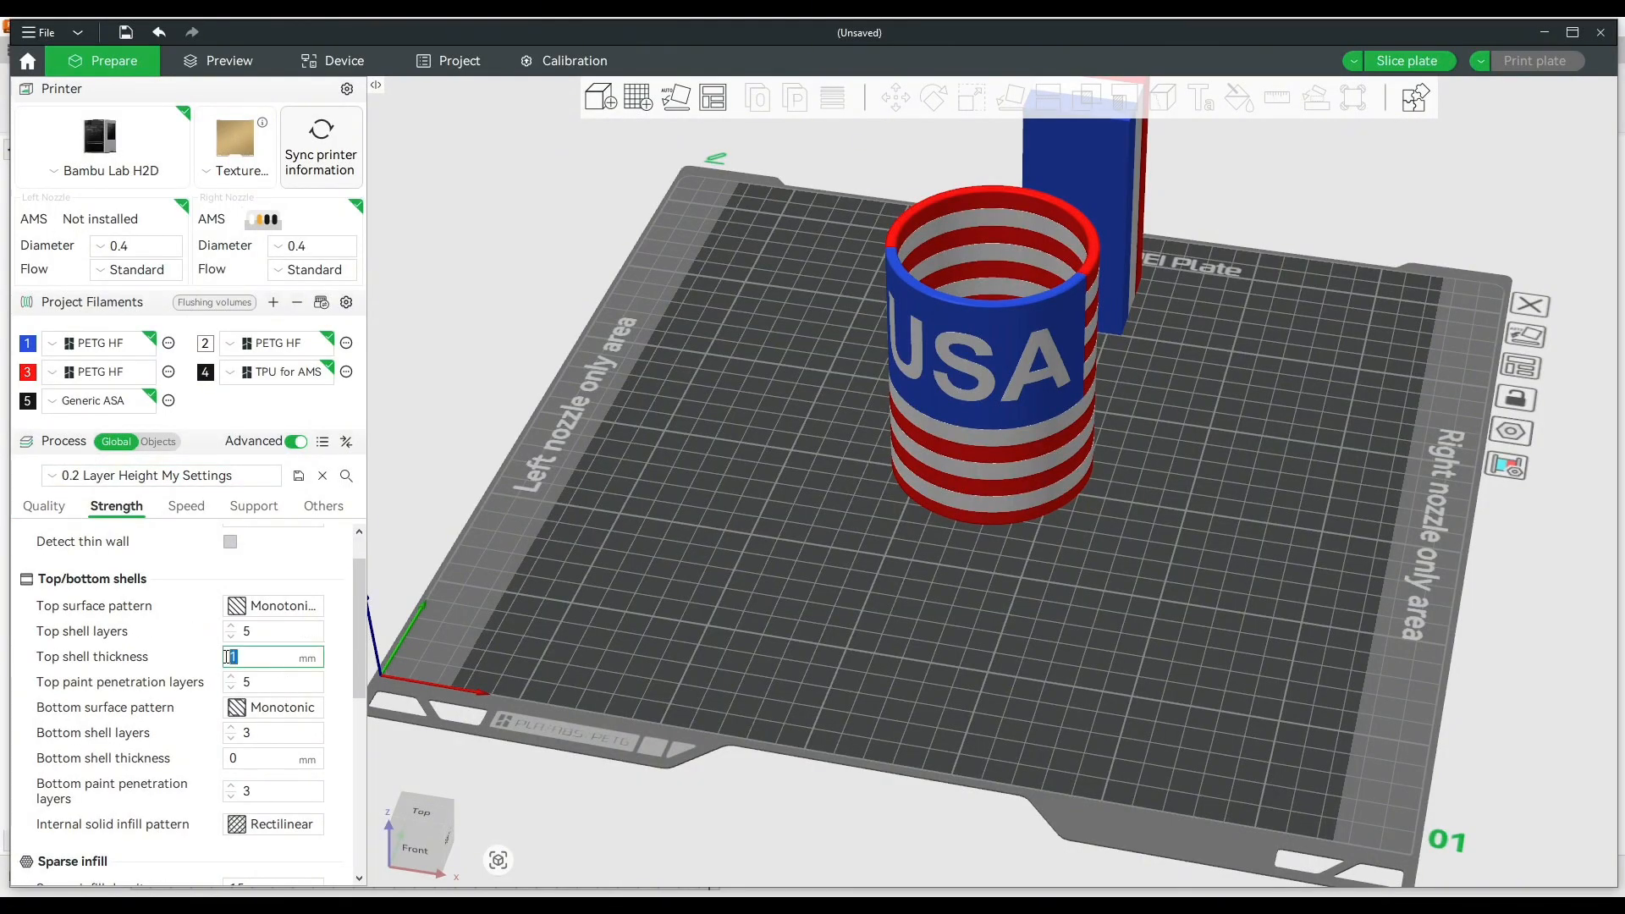